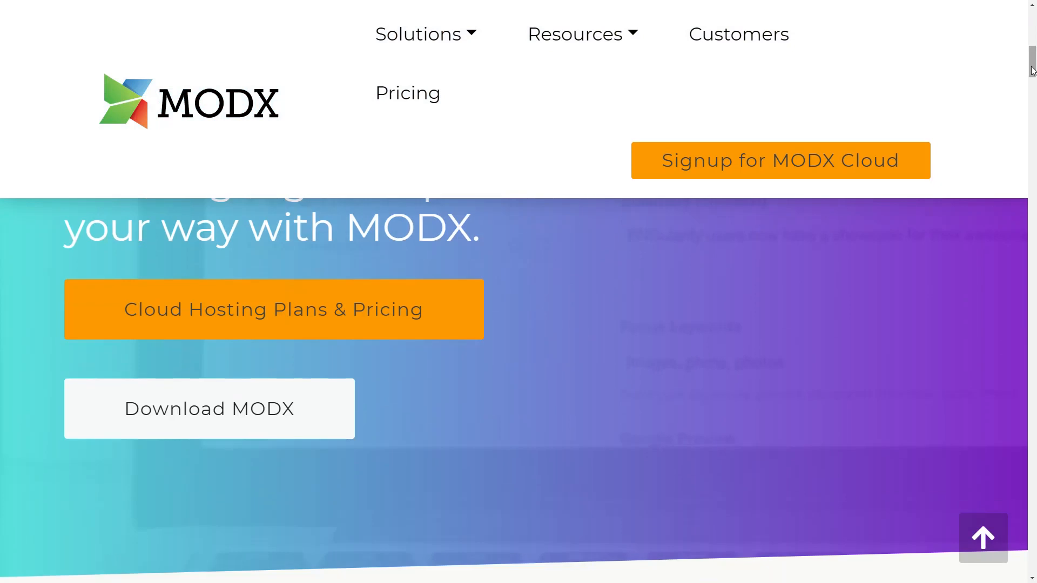
Download the MODX Revolution 2.7.2 Traditional Installation Package (11.5MB) from modx.com.
click(208, 409)
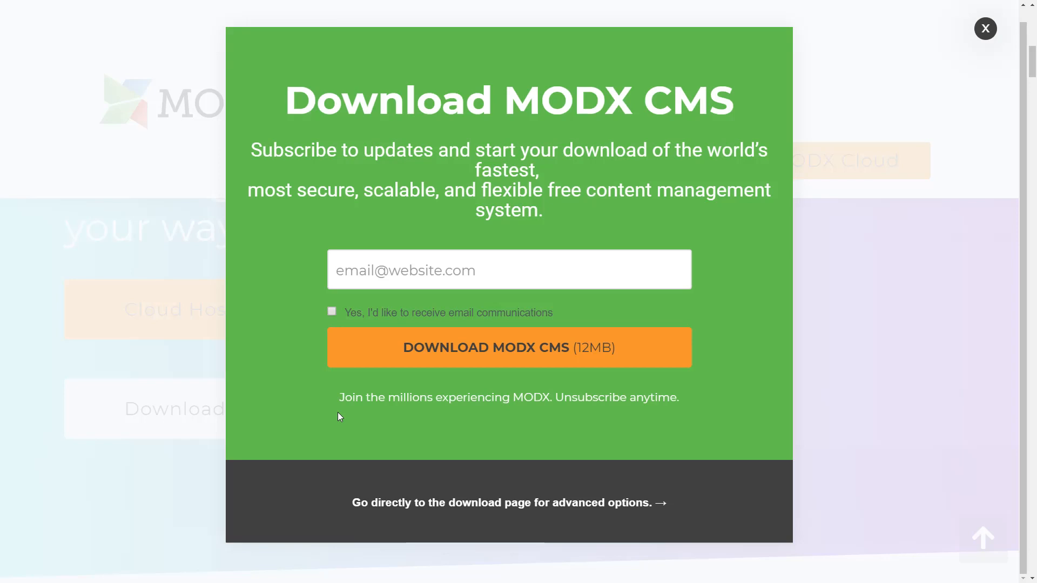
mouse_move(674, 525)
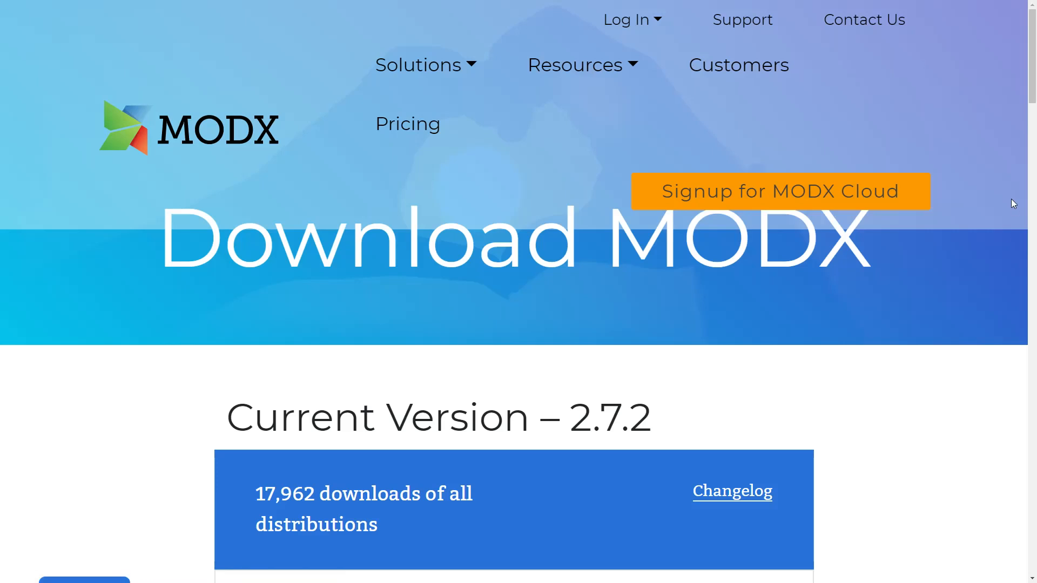
scroll(down, 3)
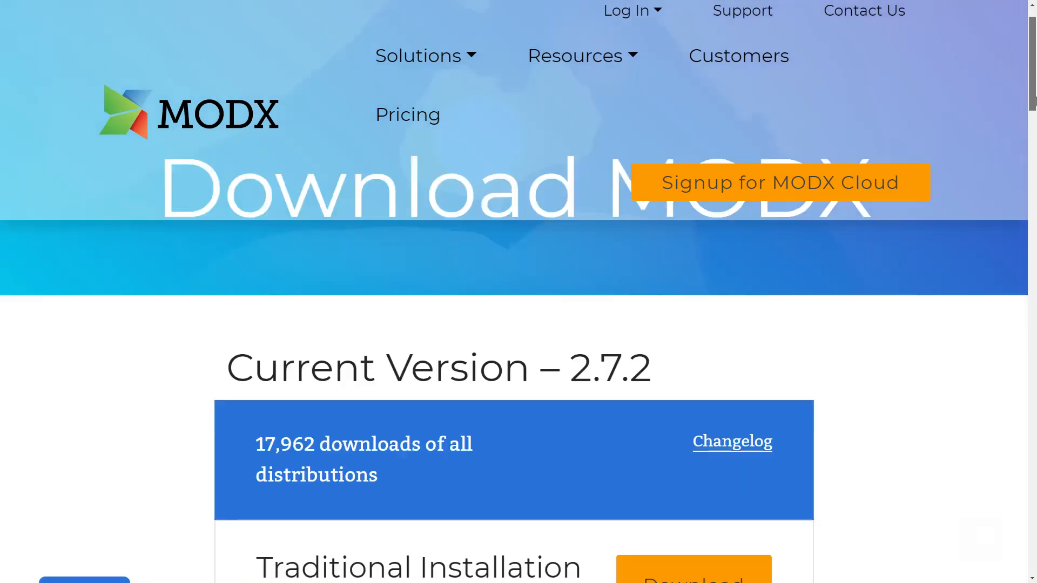
scroll(down, 3)
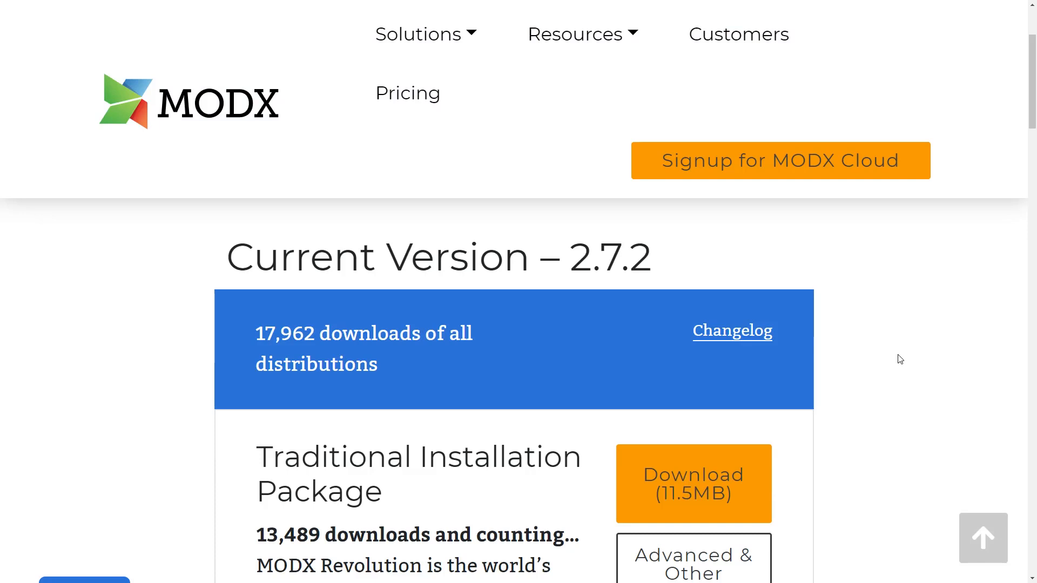
mouse_move(897, 347)
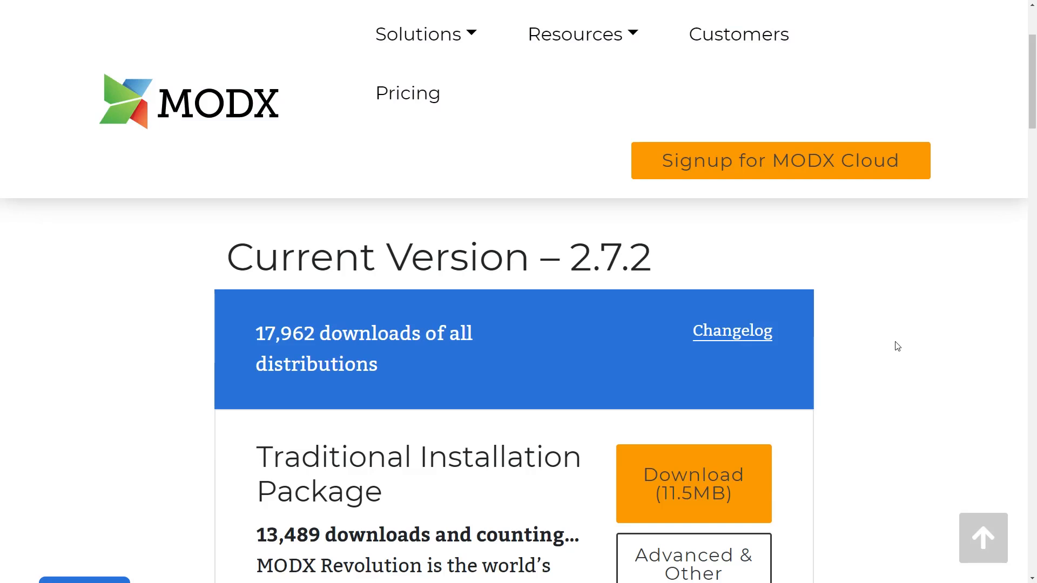
scroll(down, 3)
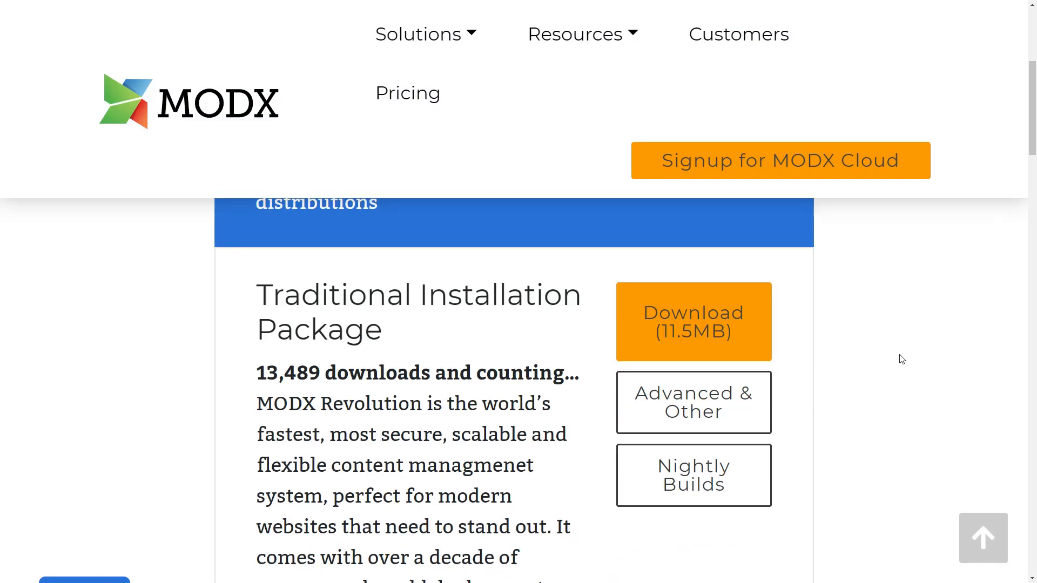
mouse_move(831, 409)
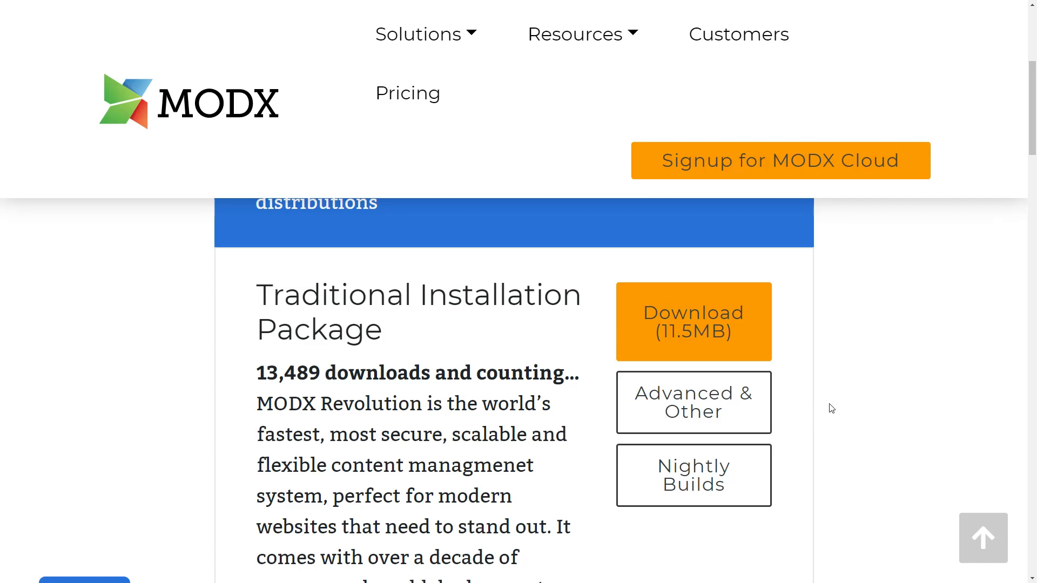
click(693, 322)
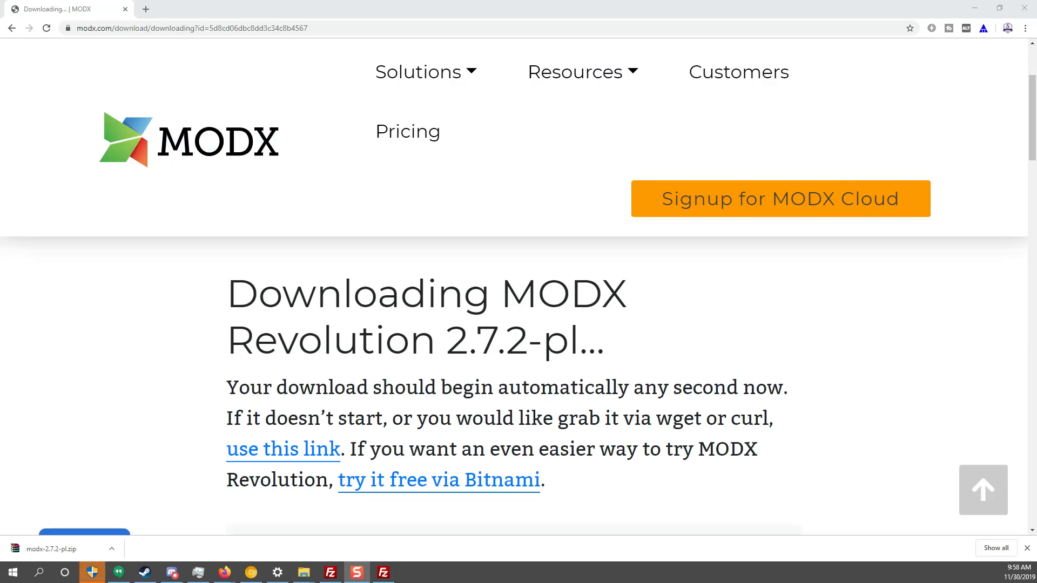
mouse_move(5, 488)
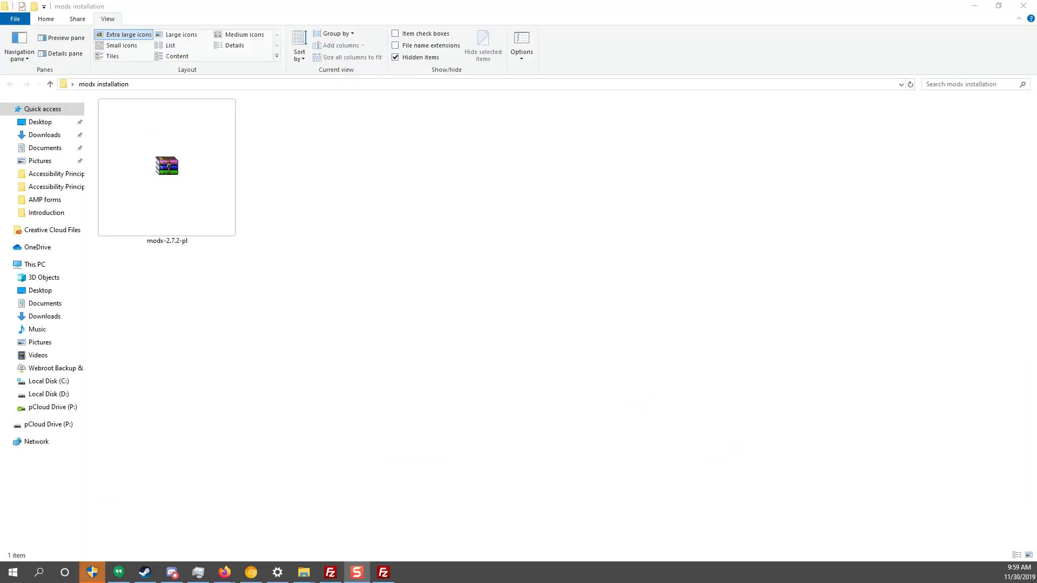
click(167, 166)
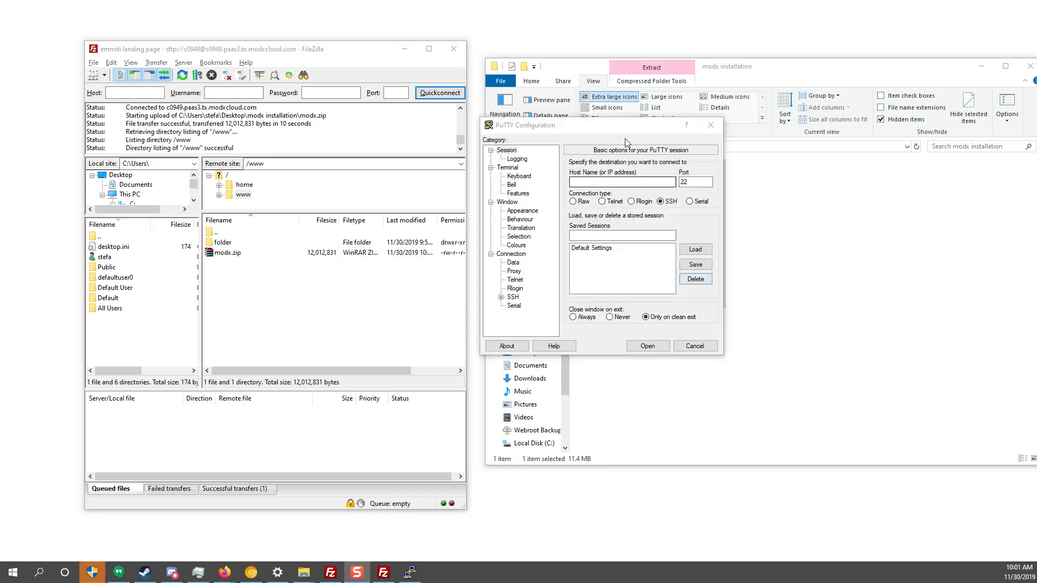
Enter the server host name and open an SSH session on port 22.
click(621, 182)
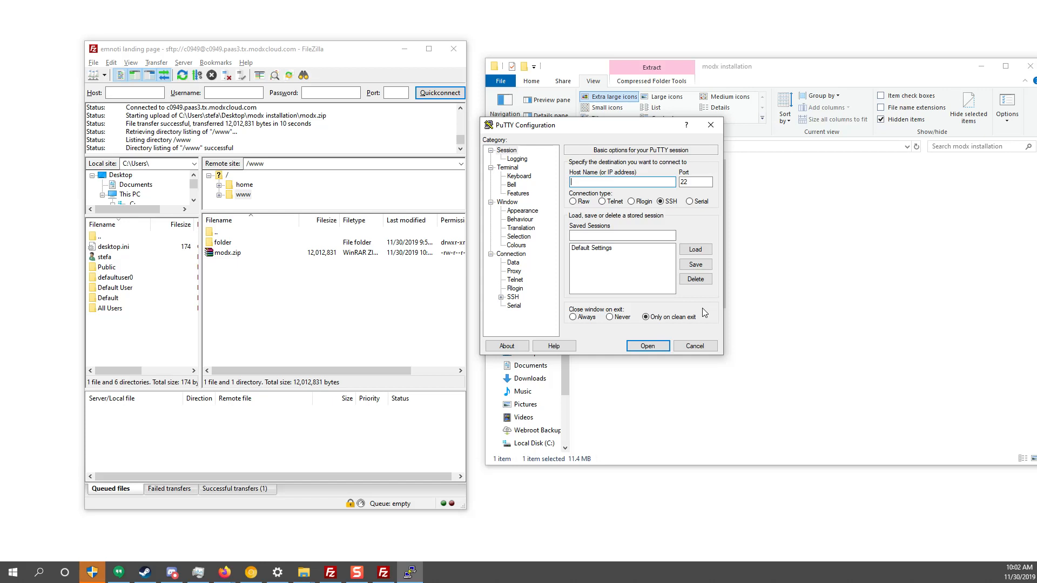
click(646, 346)
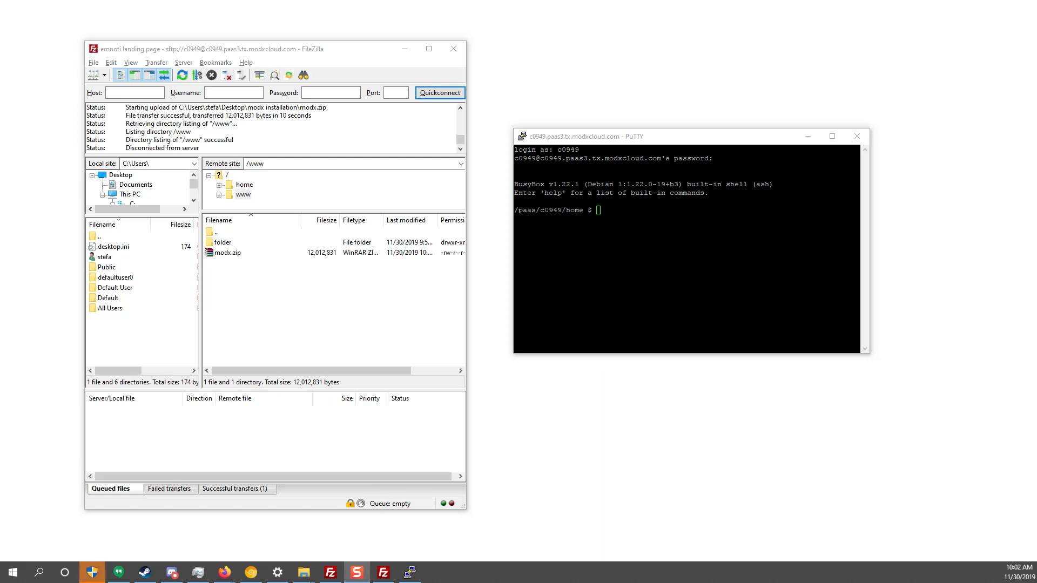
mouse_move(257, 233)
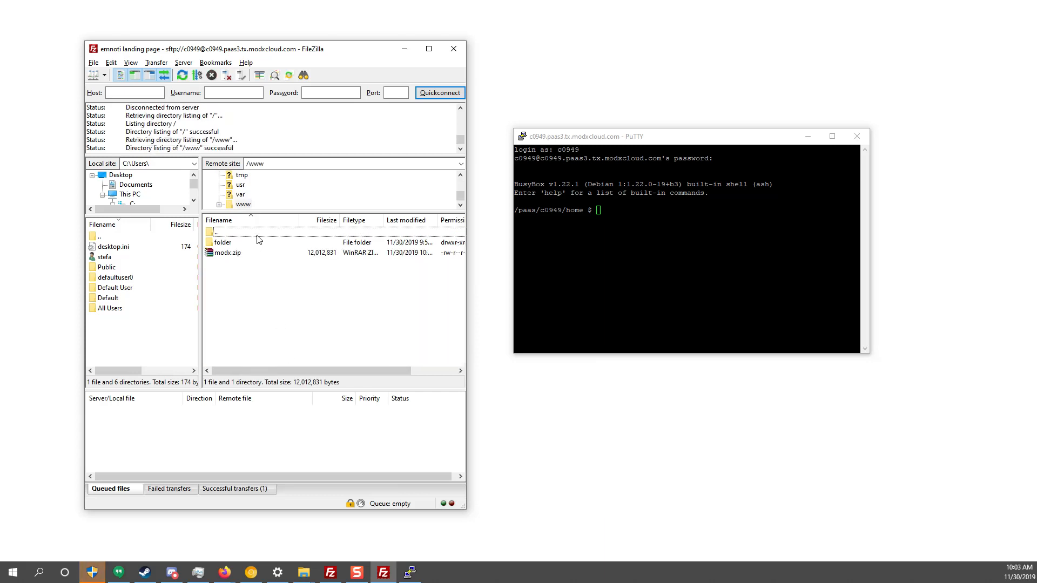
mouse_move(337, 340)
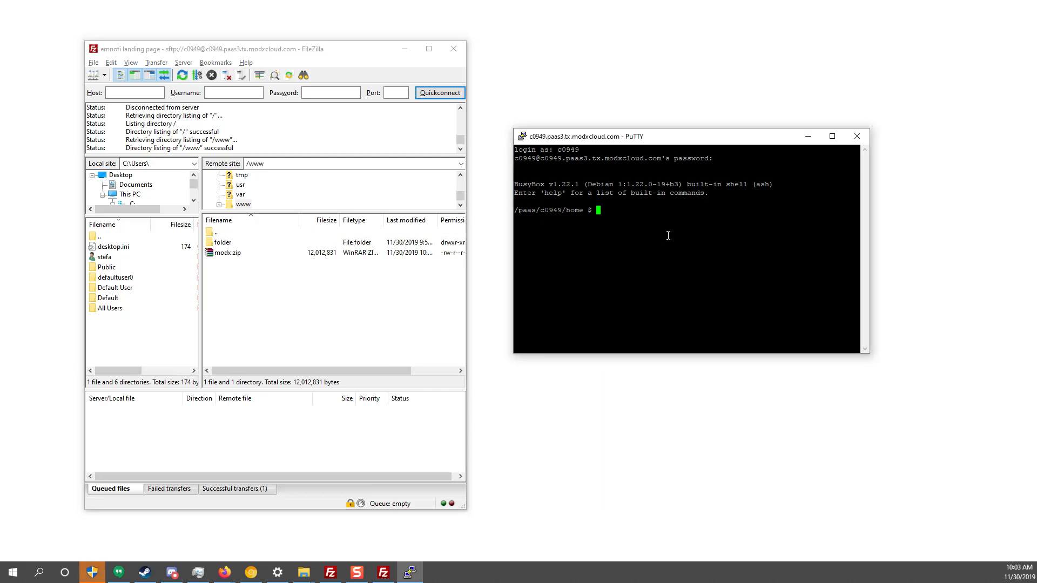
text(cd www)
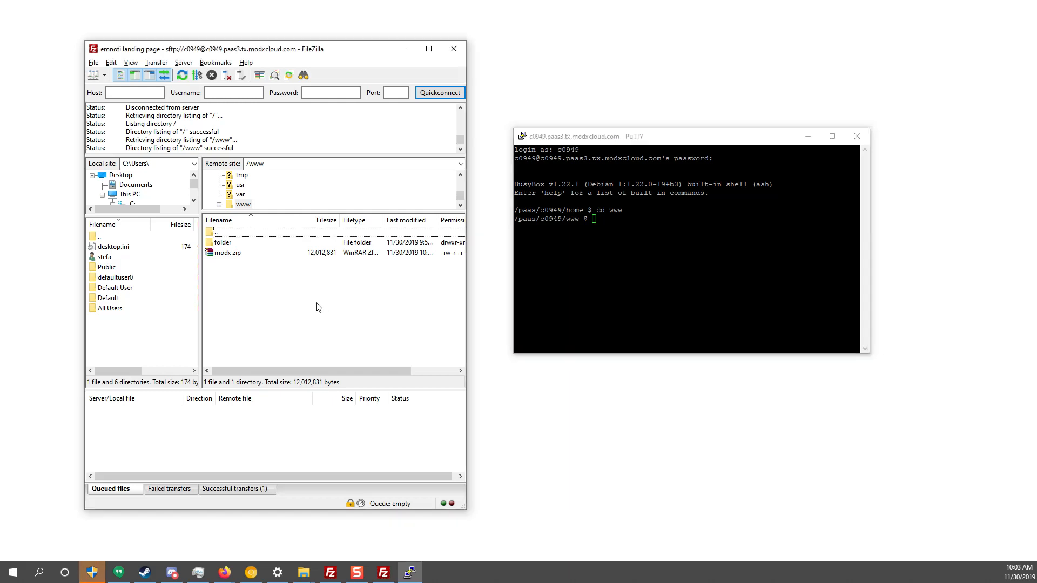
mouse_move(362, 339)
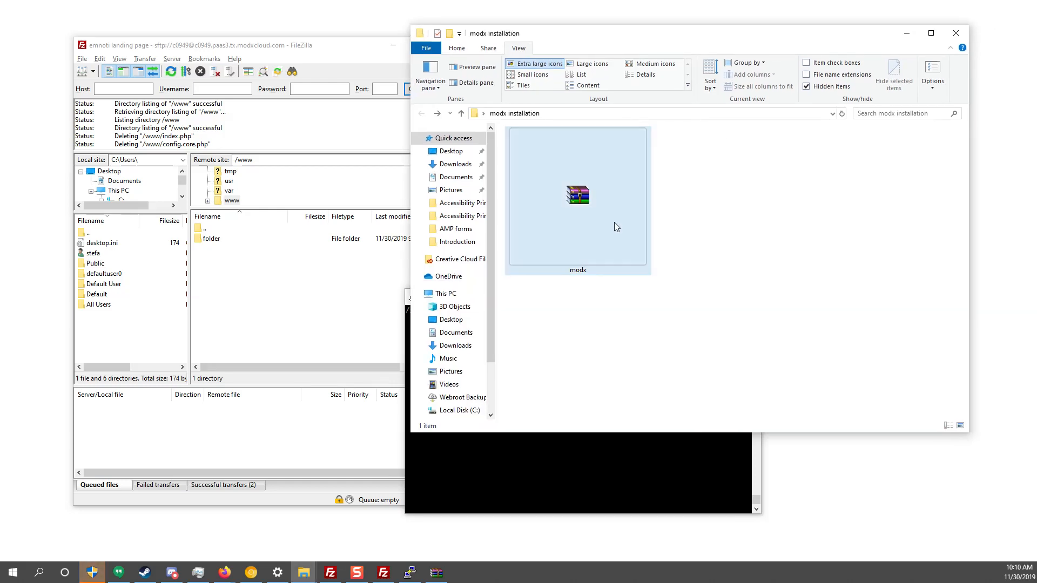
Try extracting the modx archive into a modx folder and dismiss the error.
right_click(577, 195)
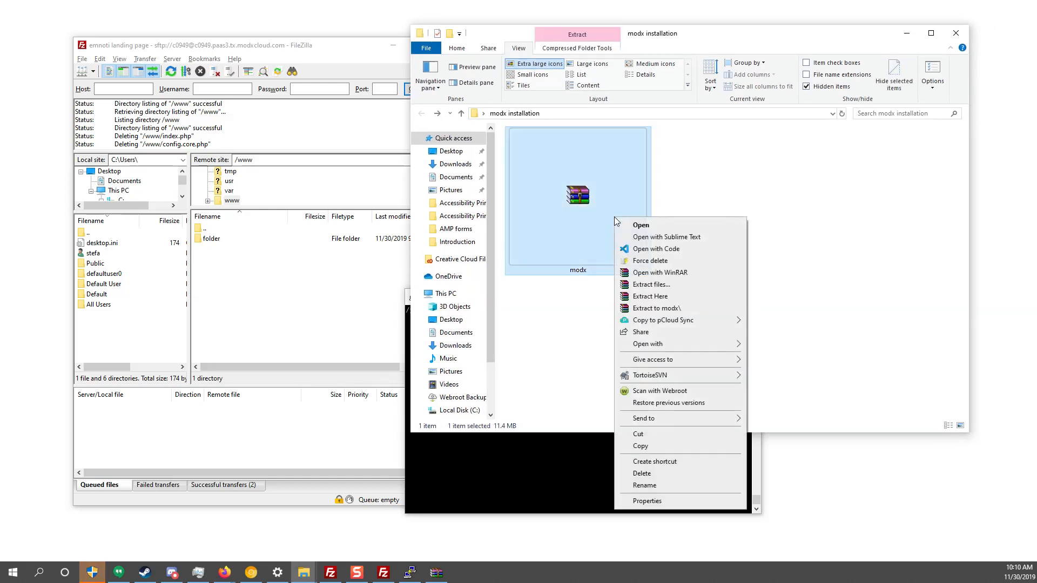
mouse_move(728, 209)
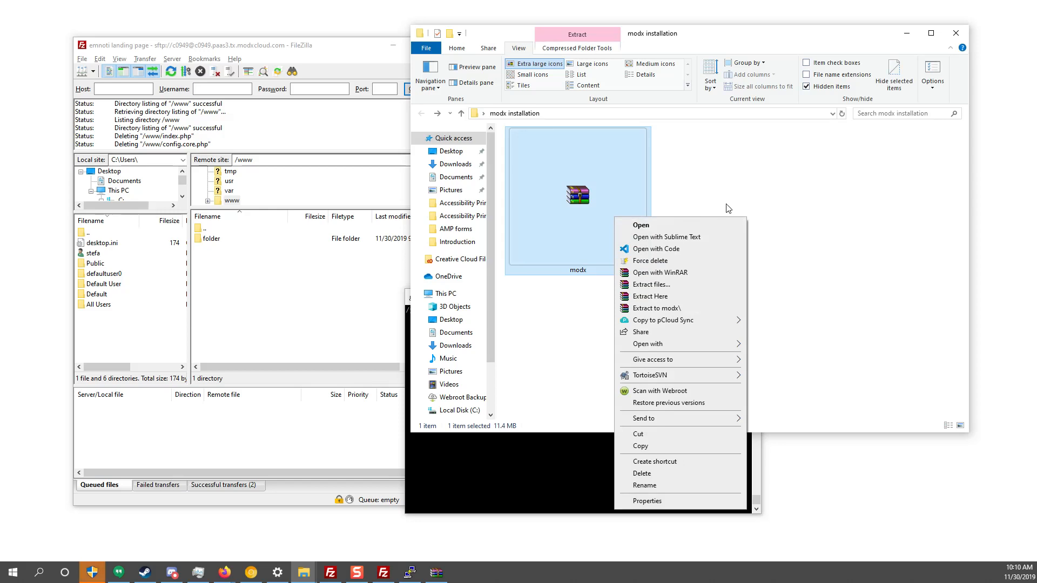
mouse_move(808, 351)
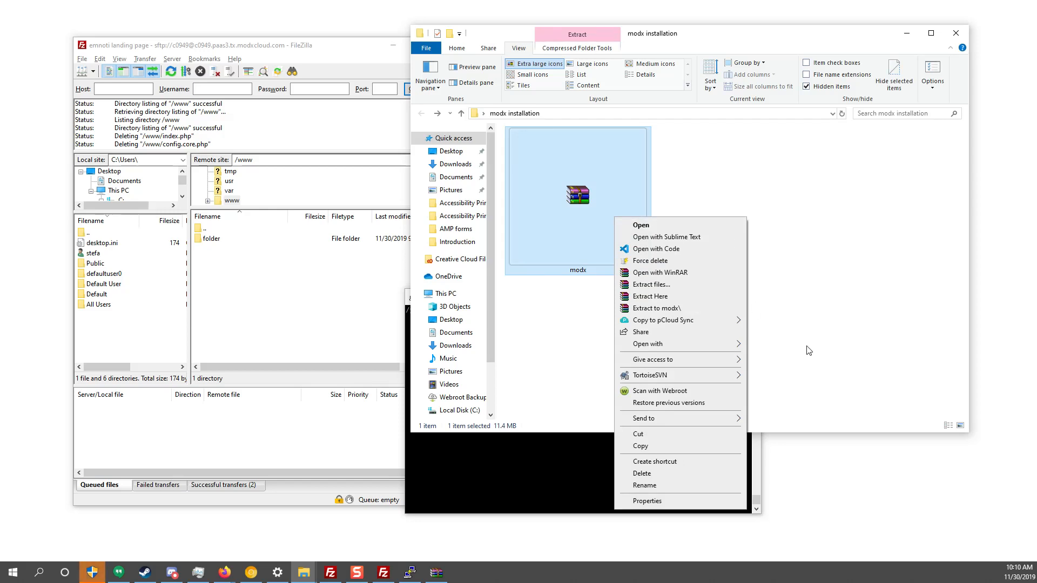
mouse_move(808, 347)
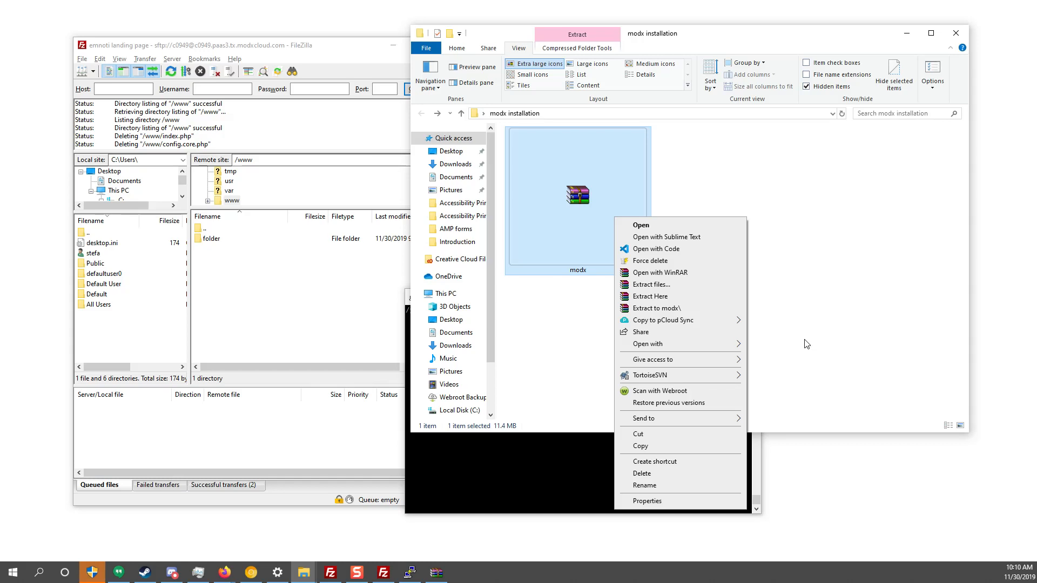
mouse_move(800, 327)
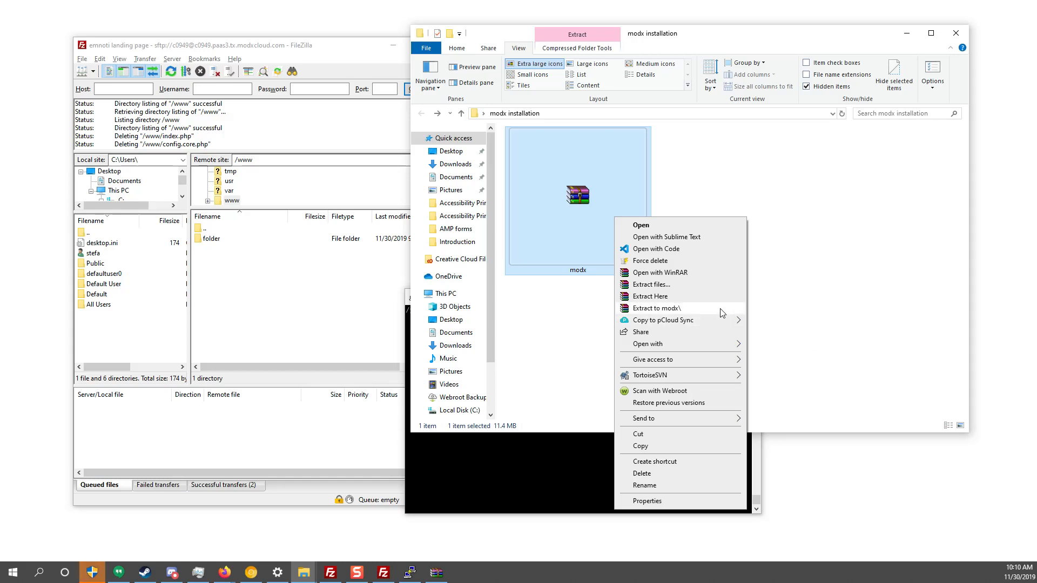
click(657, 308)
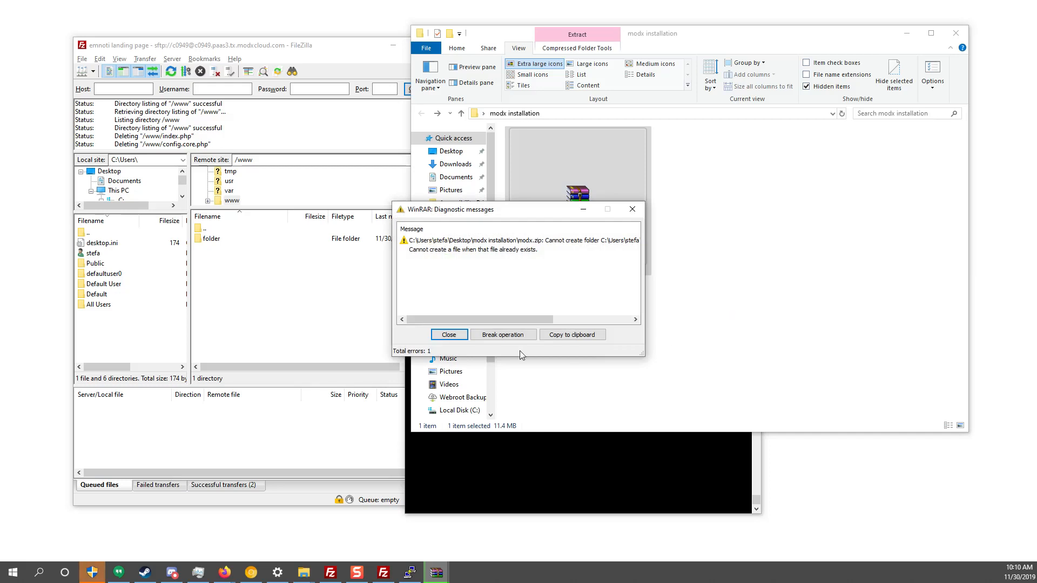
click(448, 333)
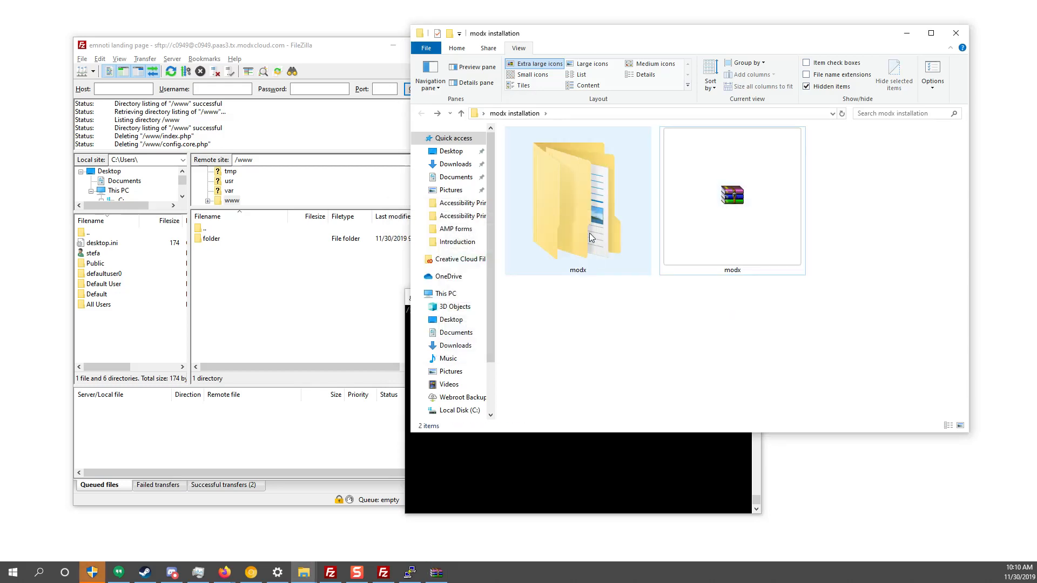
Open modx/modx-2.7.2-pl and select all seven items for archiving.
double_click(577, 198)
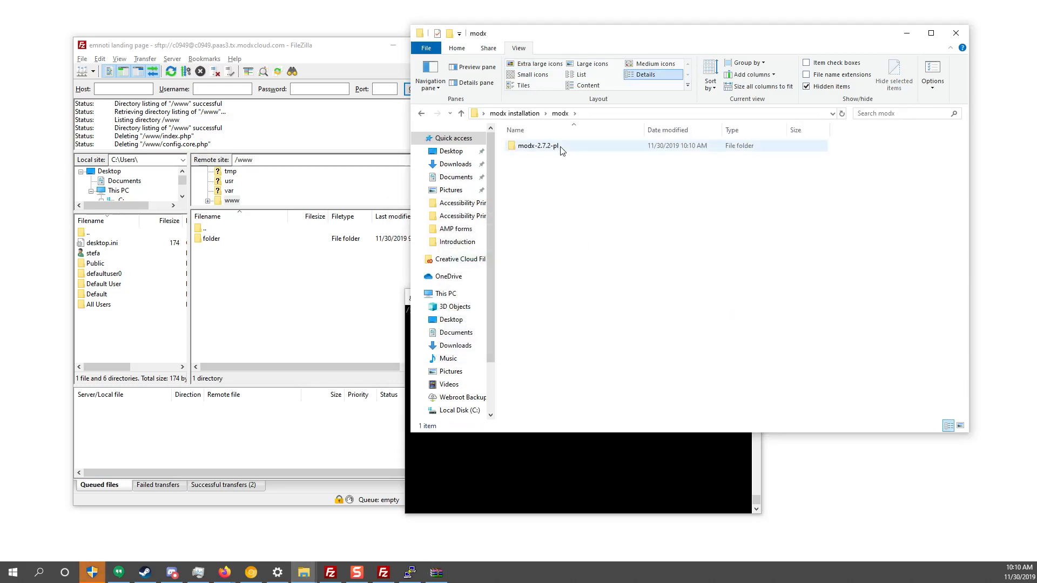
click(537, 146)
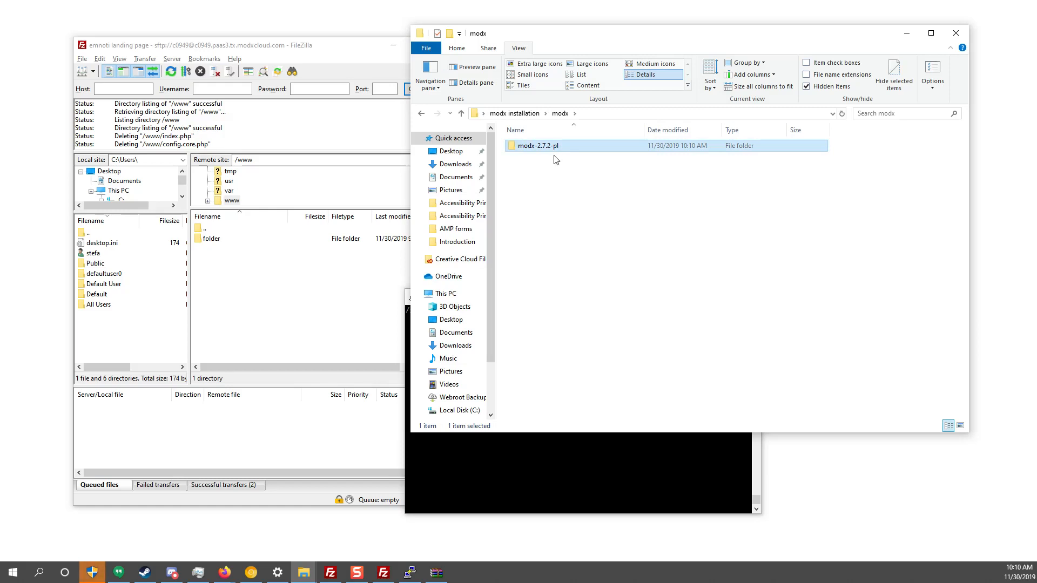
double_click(536, 145)
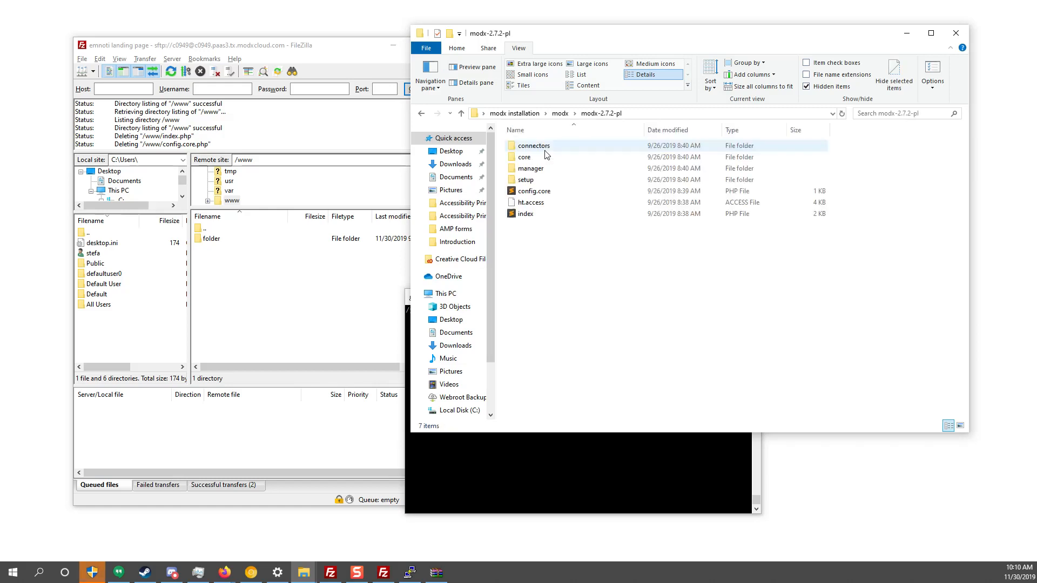
click(590, 249)
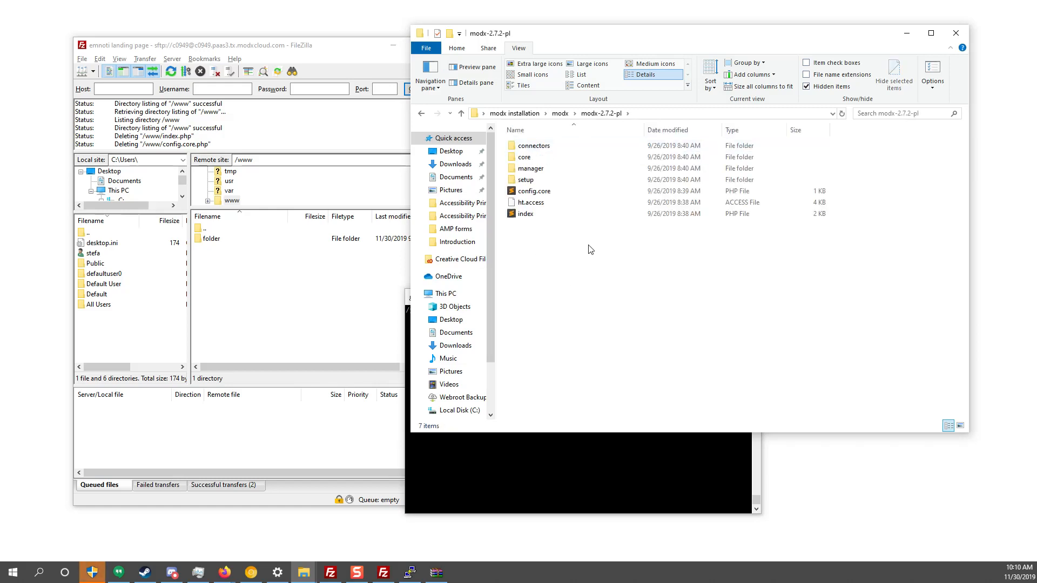
click(532, 145)
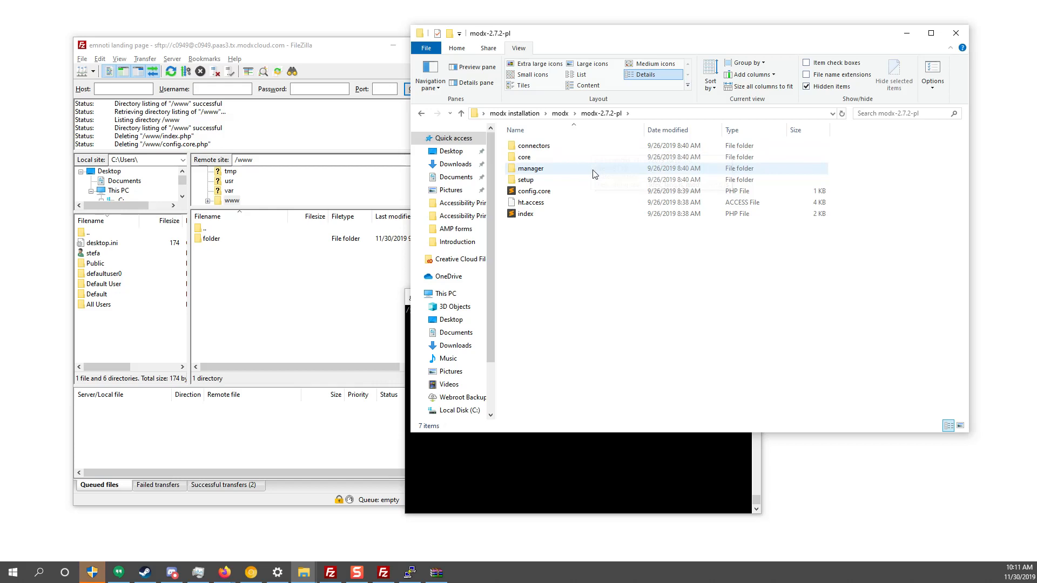
click(552, 240)
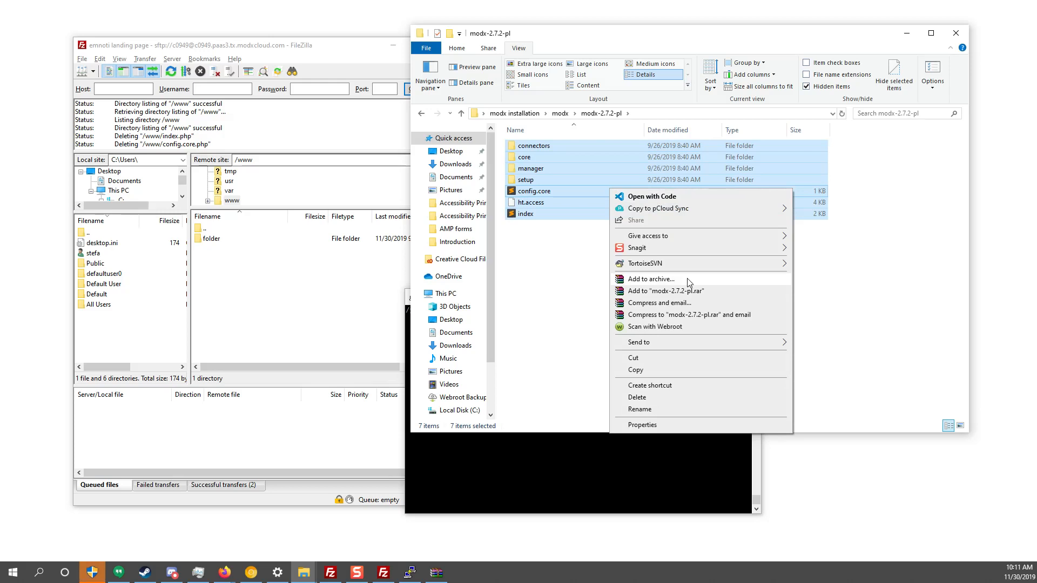
Pack the selected package files into a ZIP archive named modx.
click(651, 279)
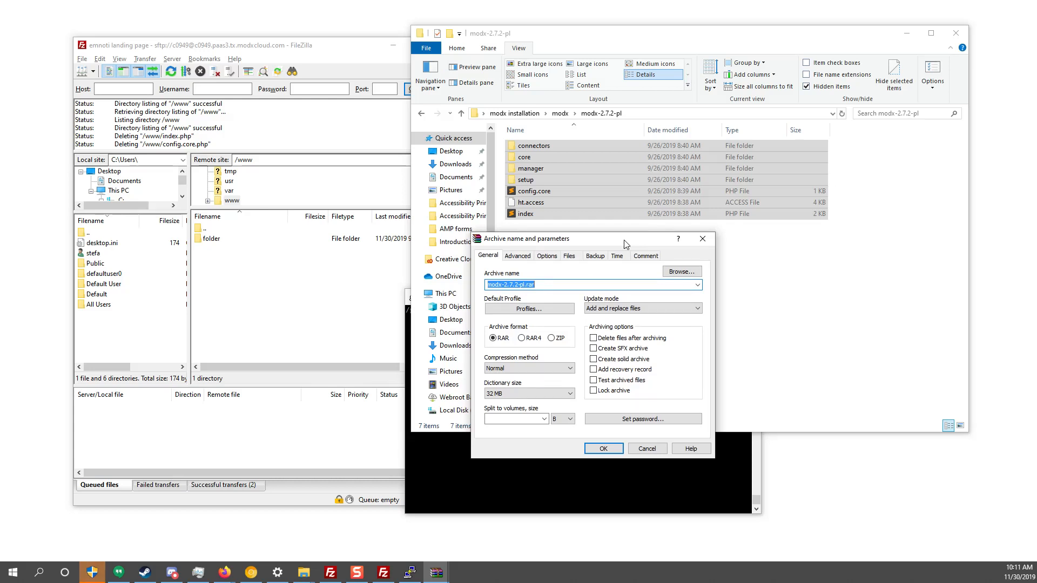
mouse_move(583, 282)
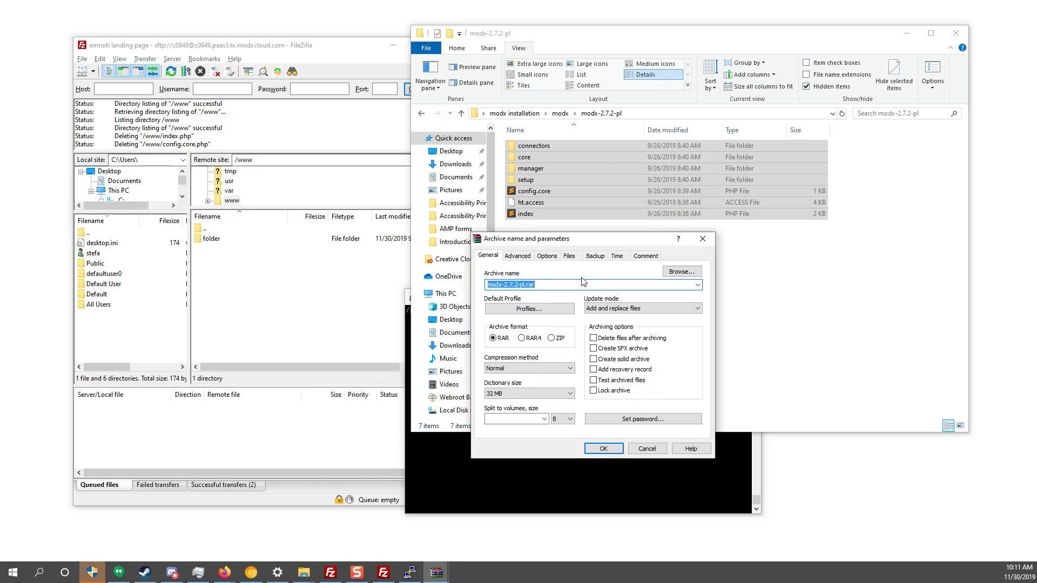
text(modx.)
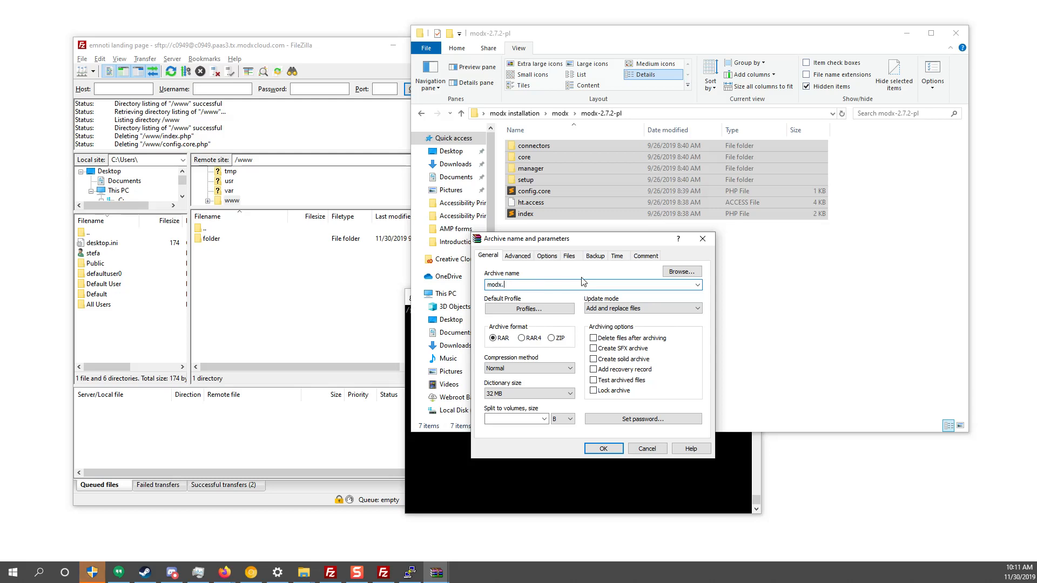
click(602, 448)
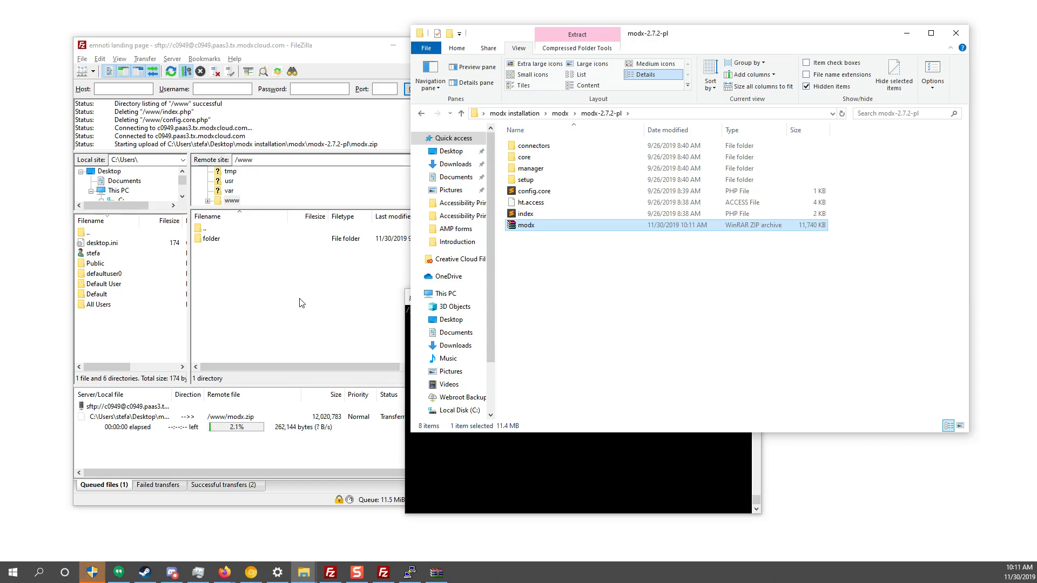
mouse_move(129, 303)
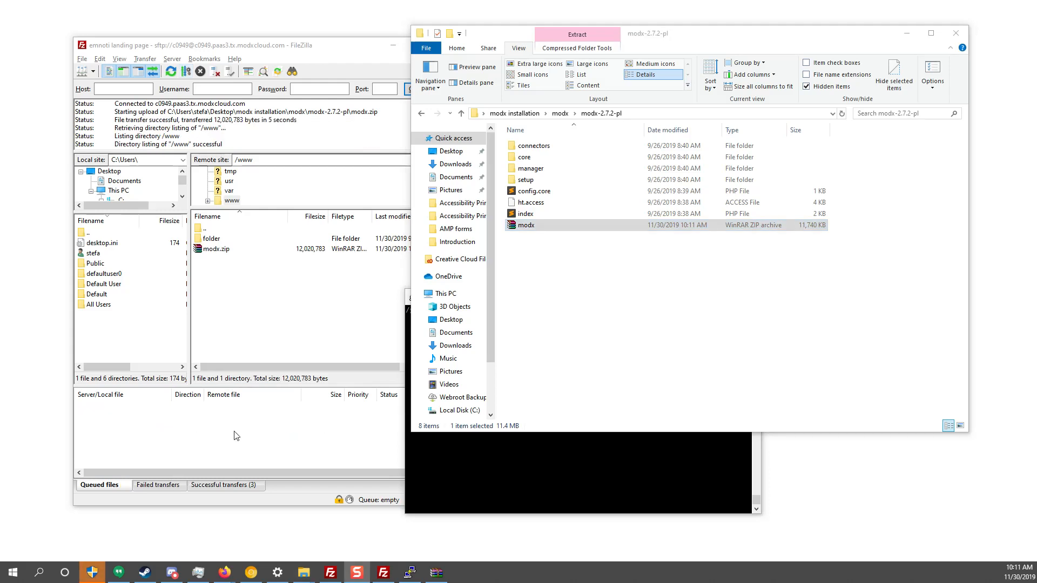
click(410, 572)
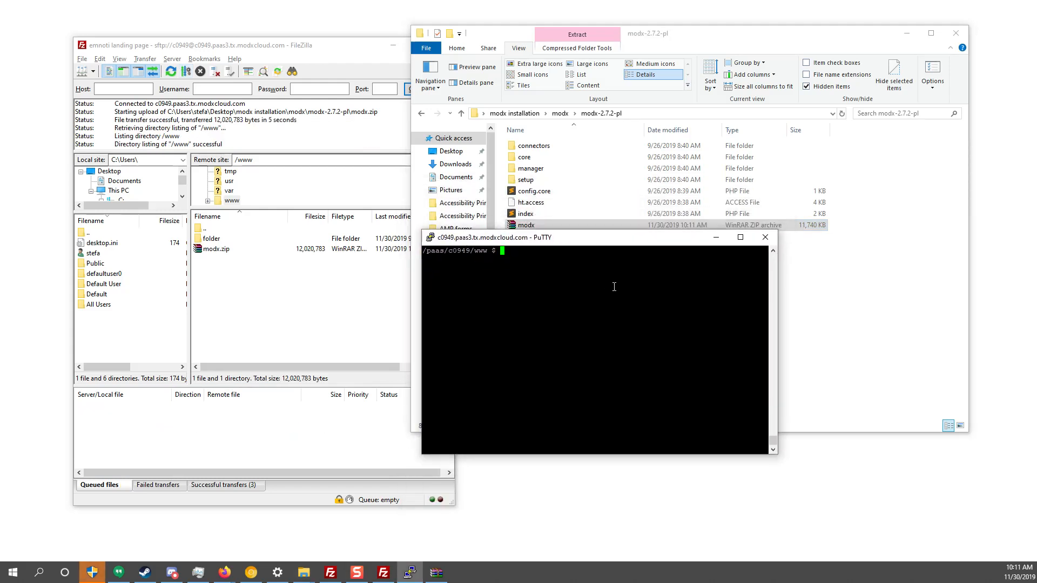
Unzip modx.zip in /www, then run rm on the modx archive.
text(1)
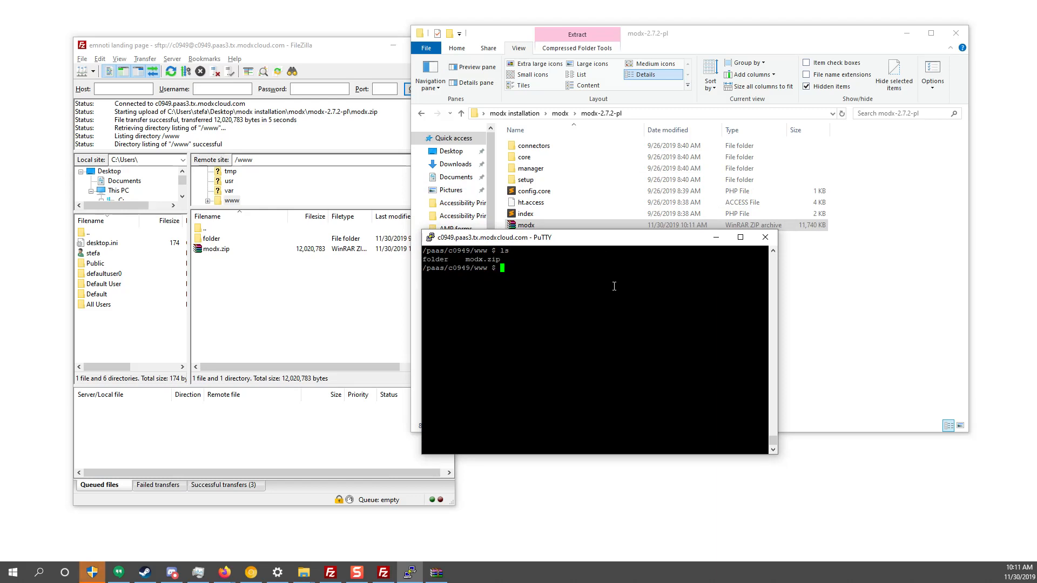
mouse_move(334, 251)
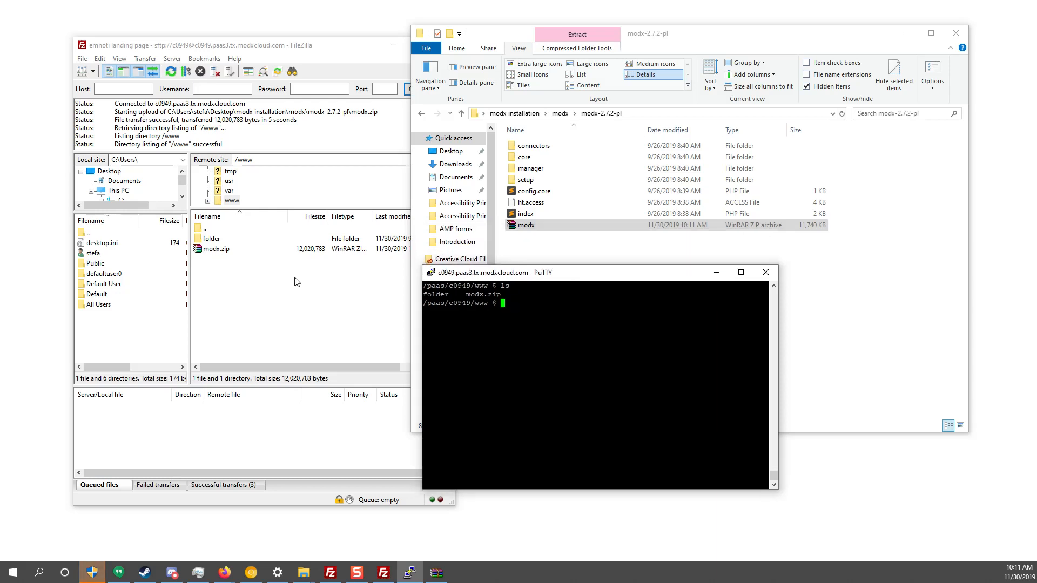
click(526, 214)
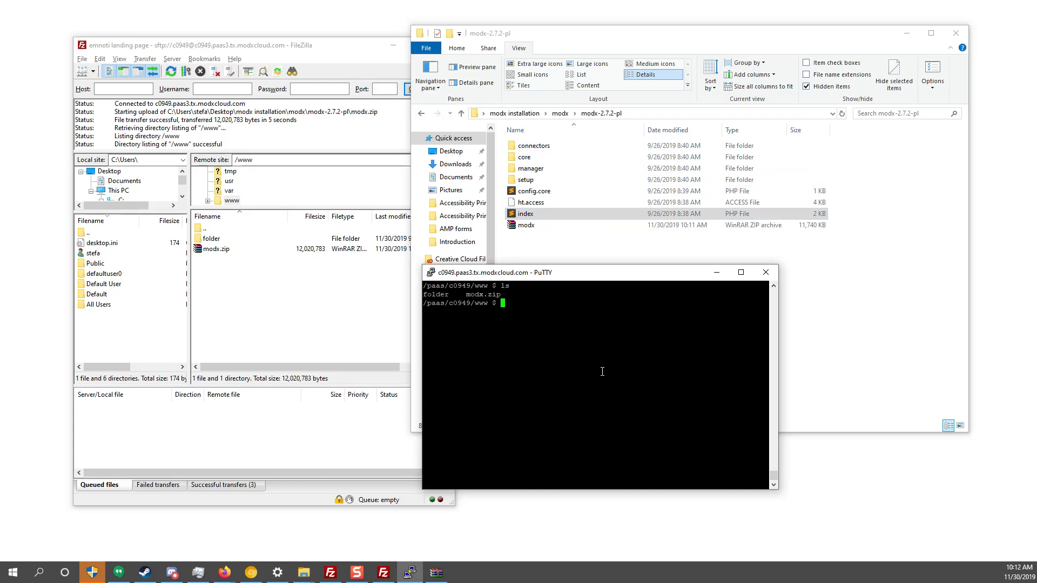
text(unzi)
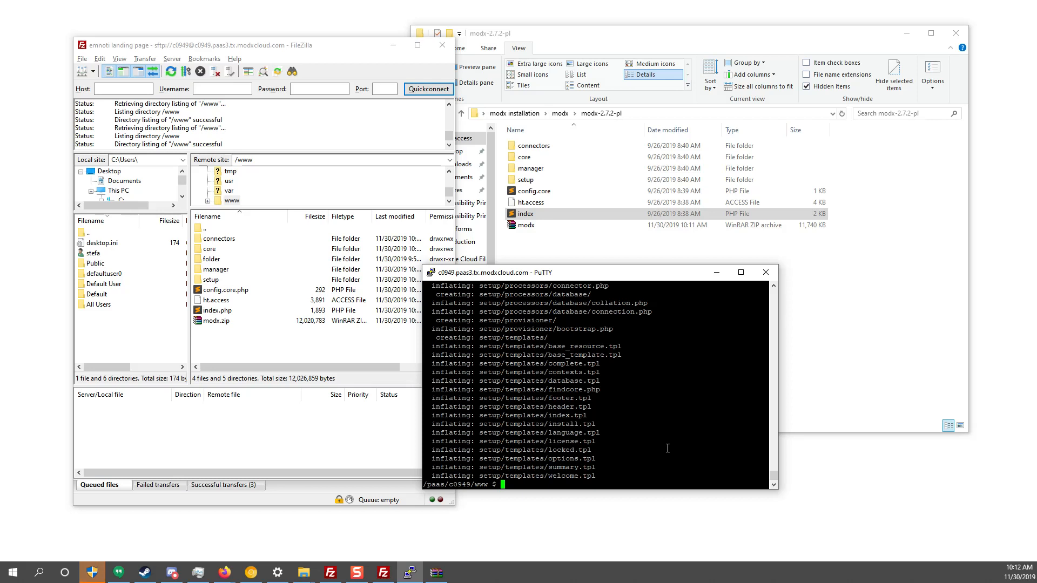
text(mc)
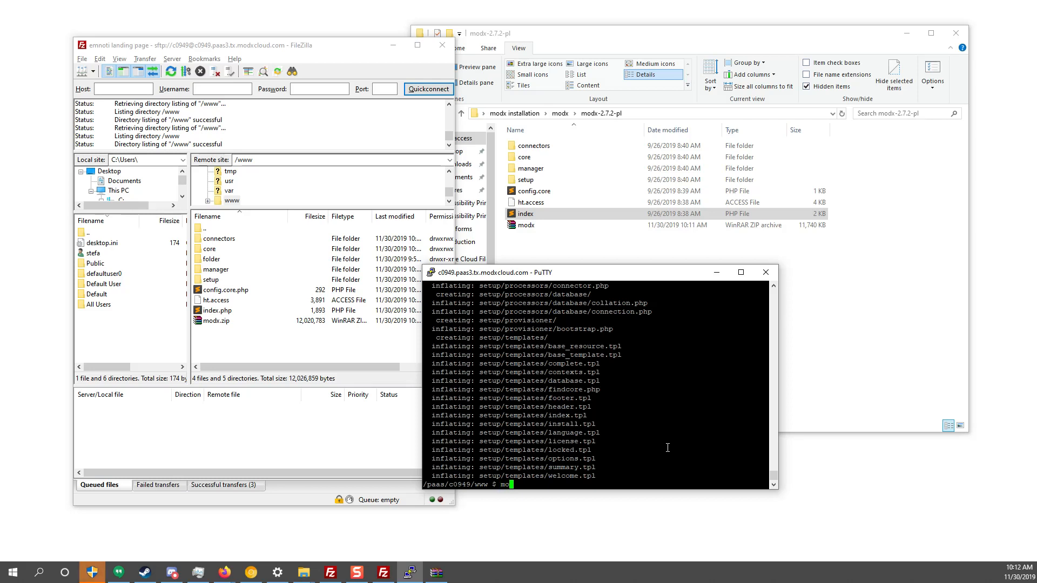
text(rm)
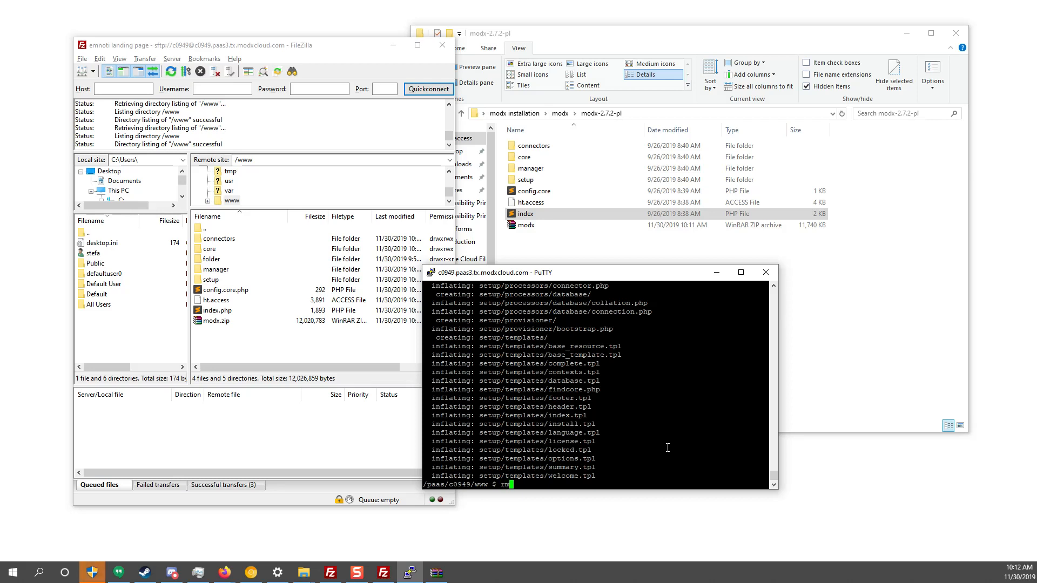
text(mod)
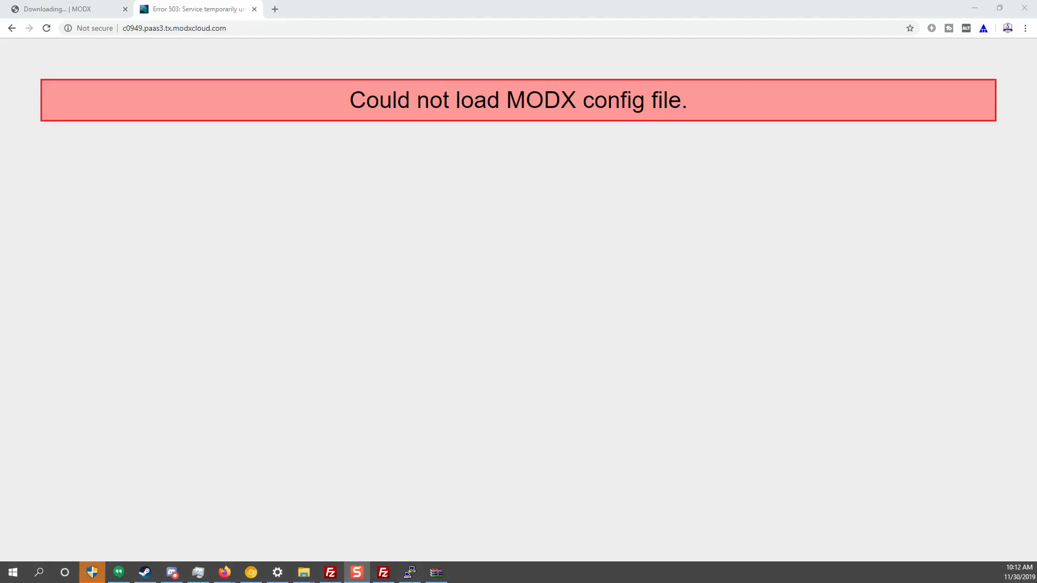
mouse_move(319, 304)
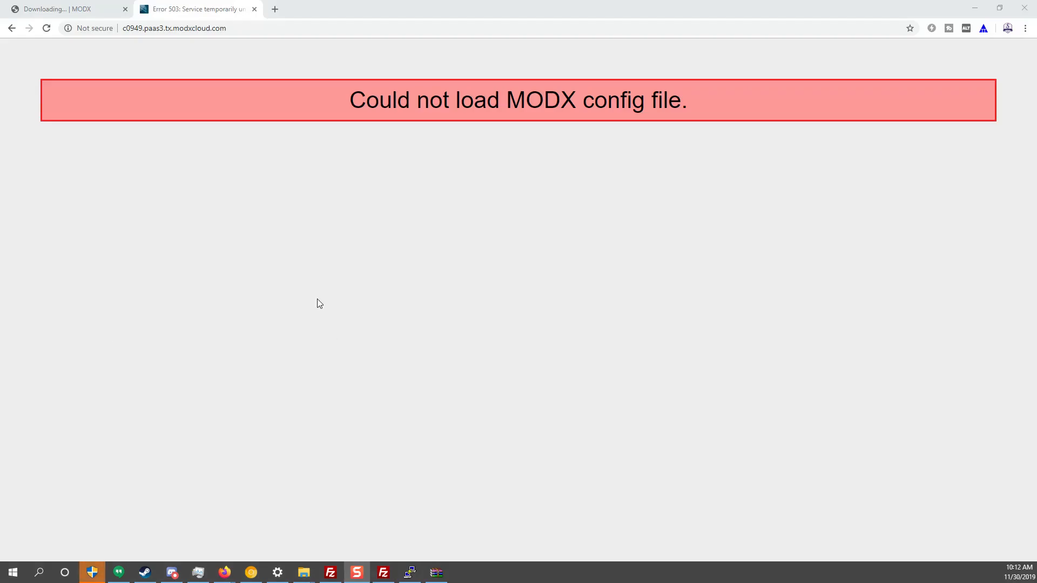
mouse_move(430, 145)
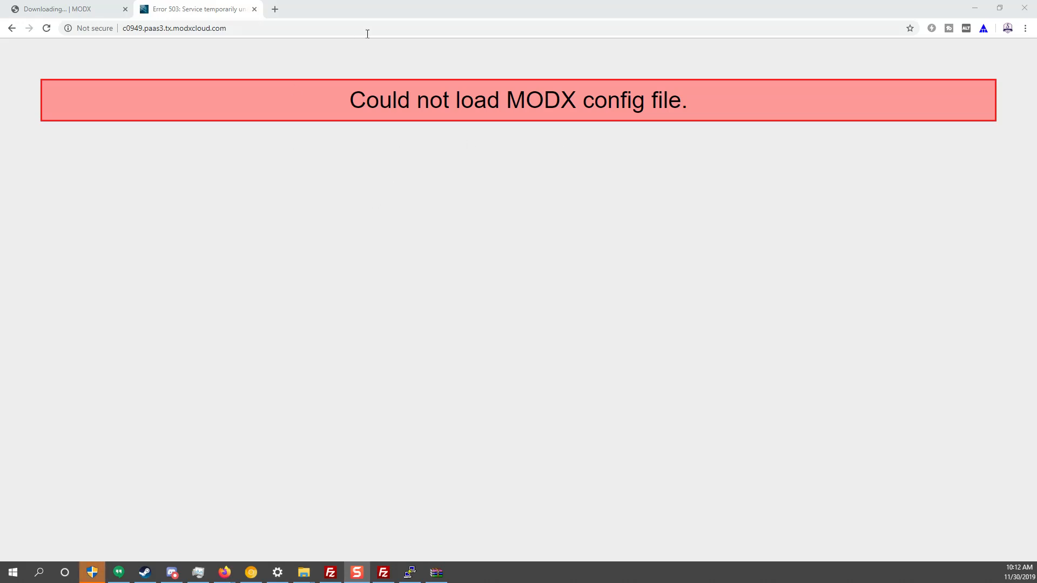
Append /setup to the site URL to launch the MODX installer.
click(382, 572)
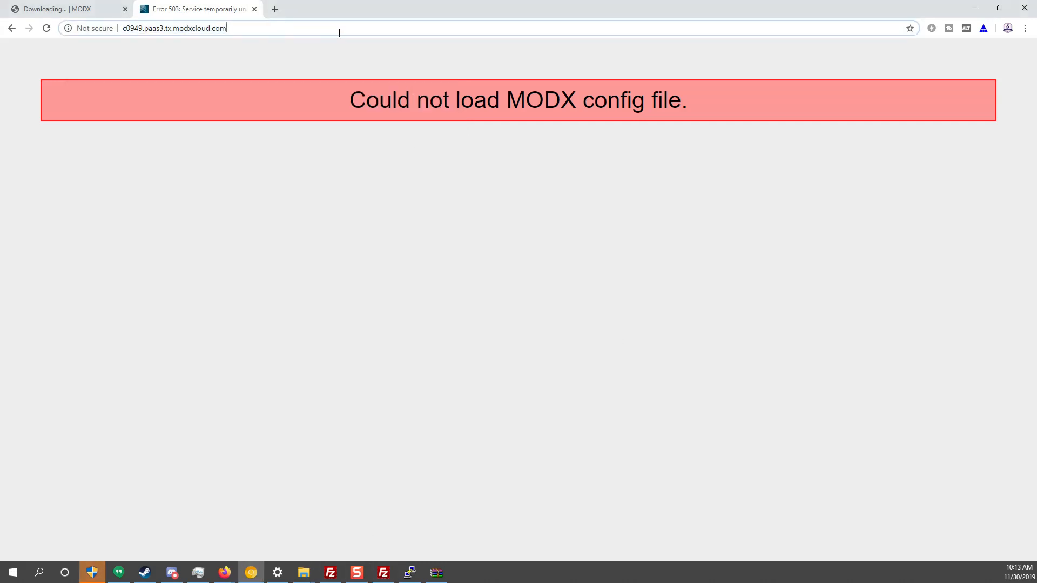
text(/s)
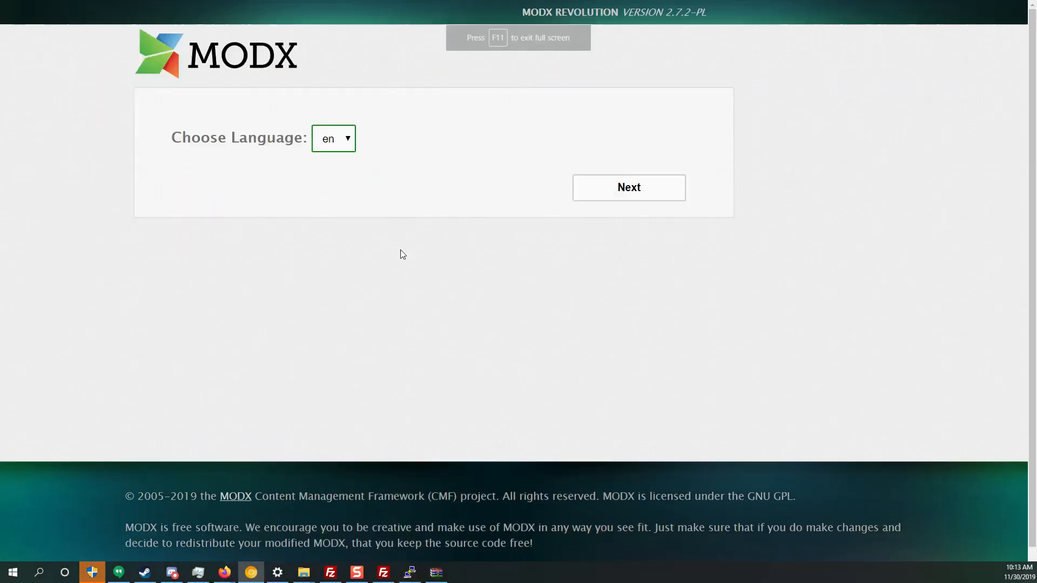
Keep English, pass the welcome page, and uncheck Send X-Powered-By Header.
click(333, 139)
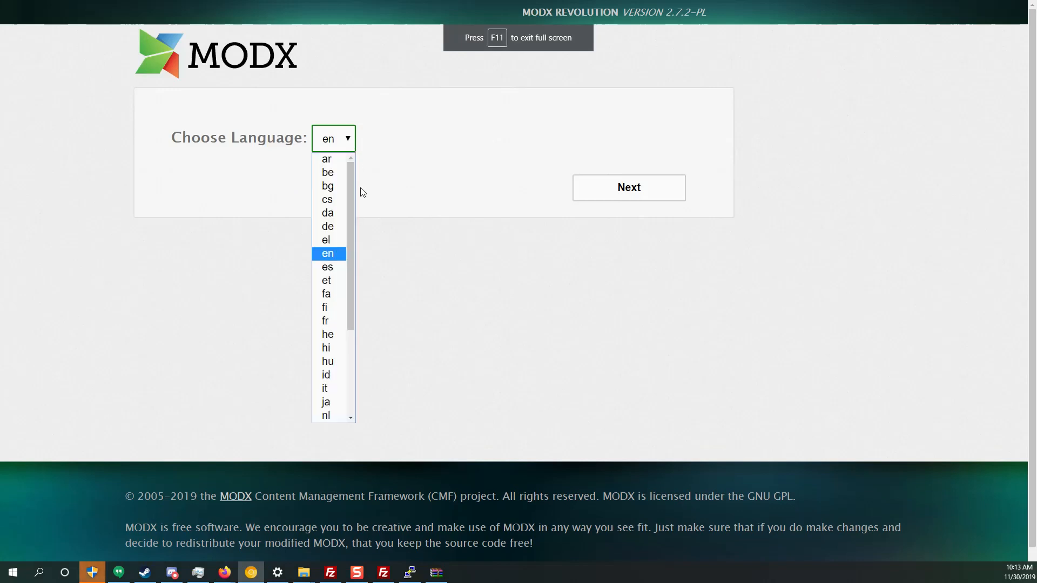
scroll(down, 3)
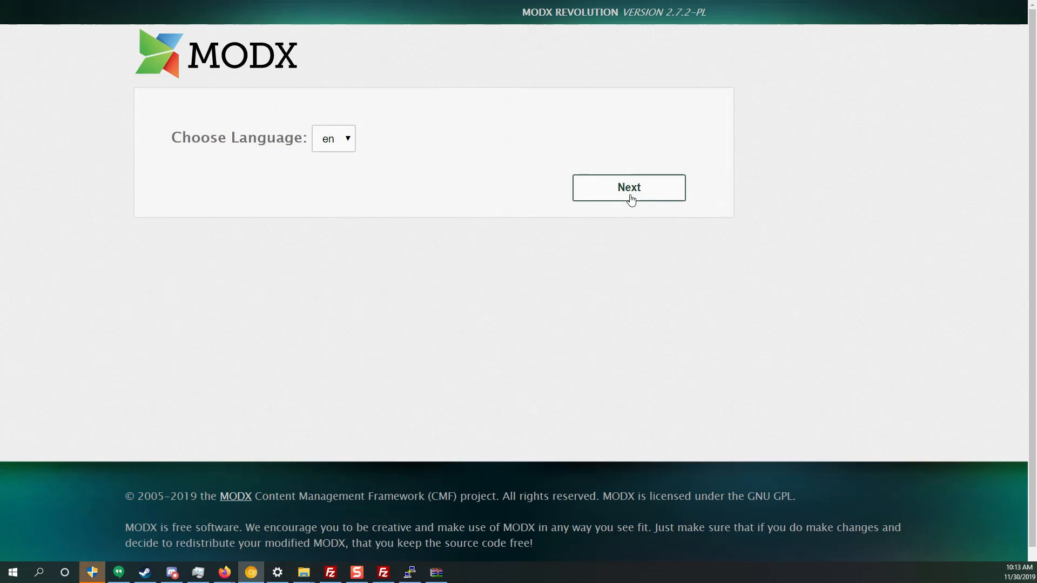
click(628, 188)
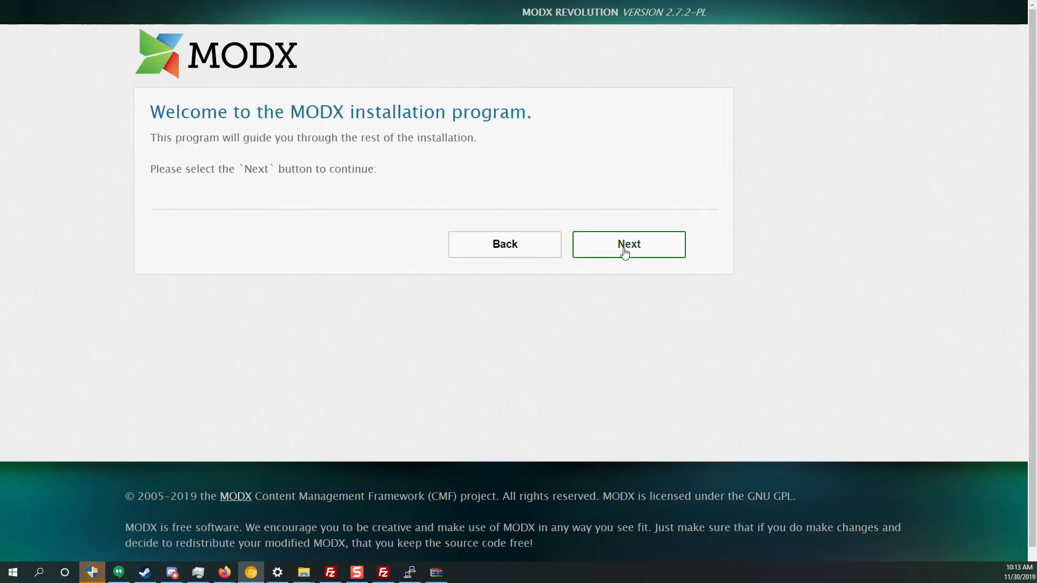
click(628, 245)
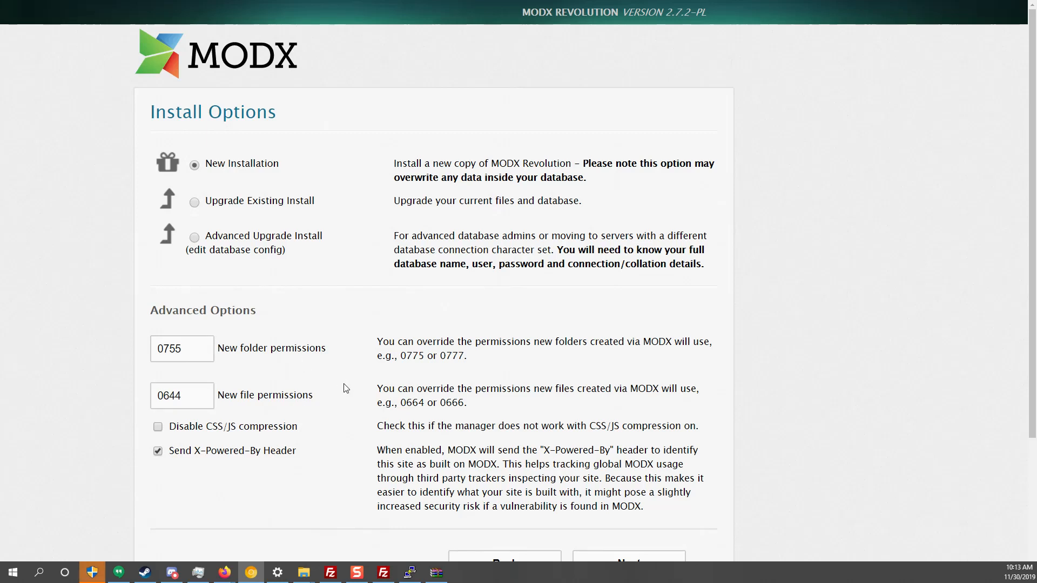
scroll(down, 3)
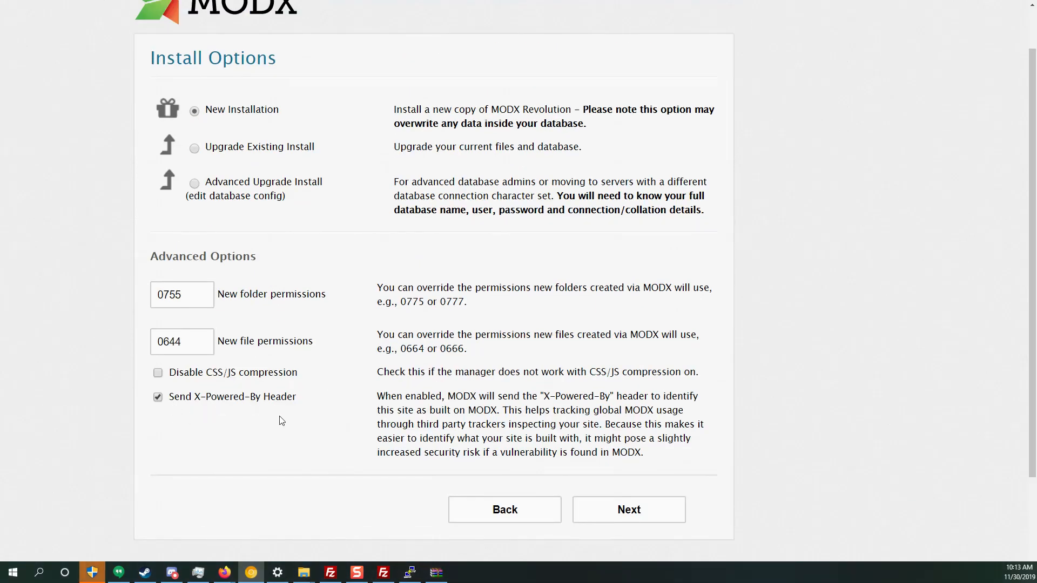
click(157, 397)
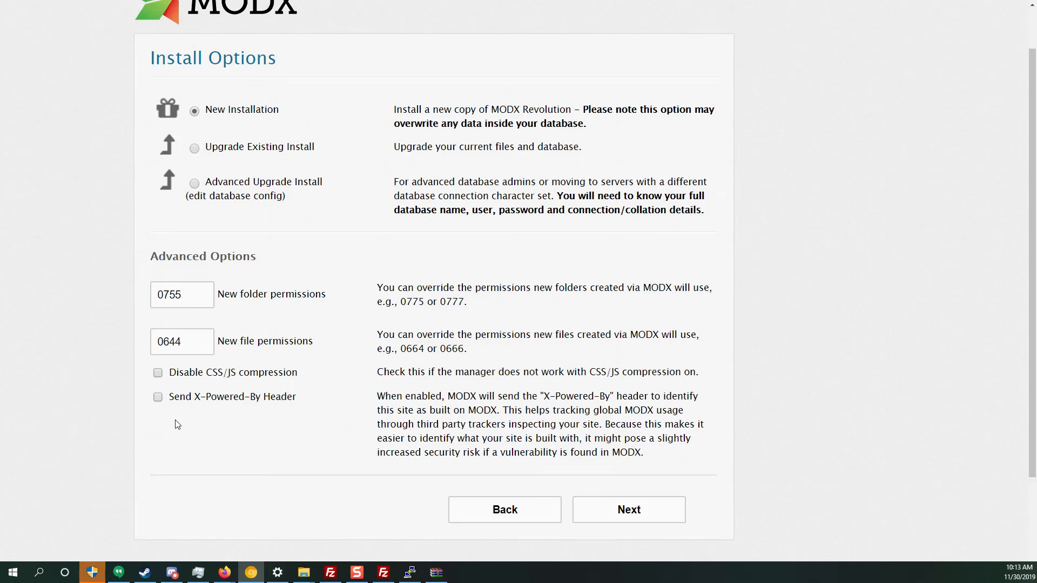
mouse_move(163, 422)
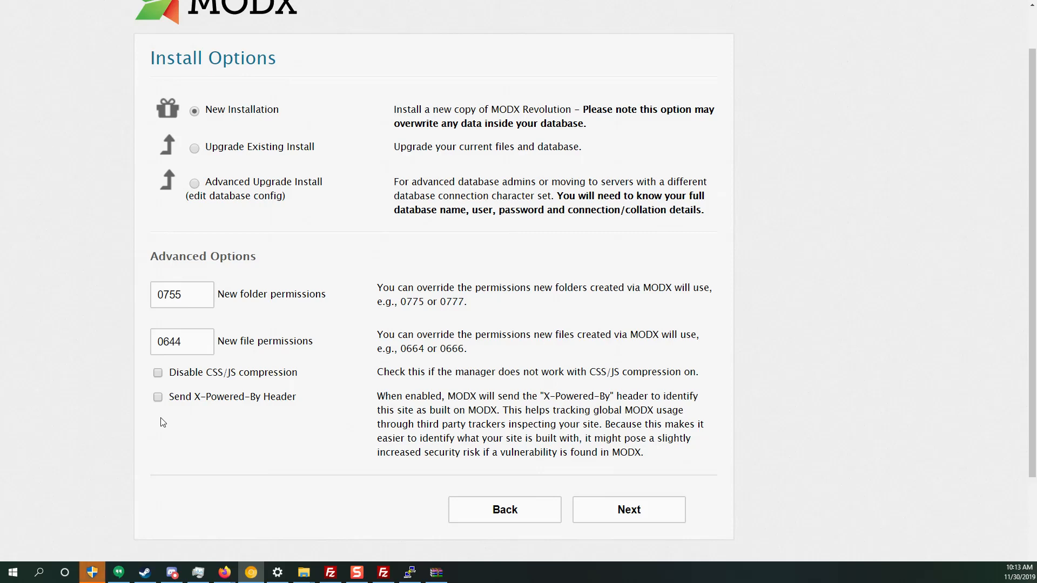
Proceed to the database connection details and test the server connection.
click(627, 510)
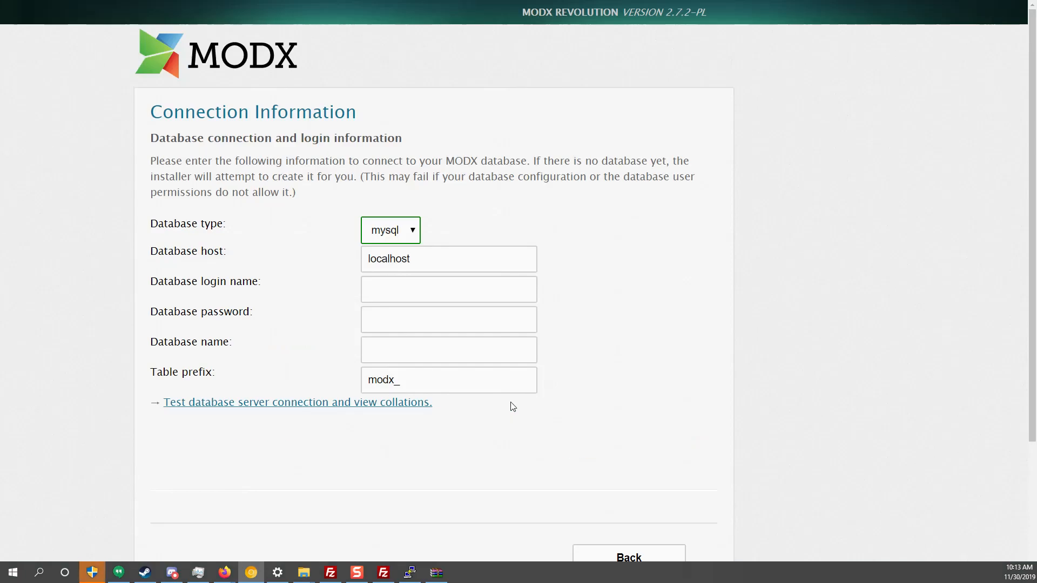
scroll(down, 3)
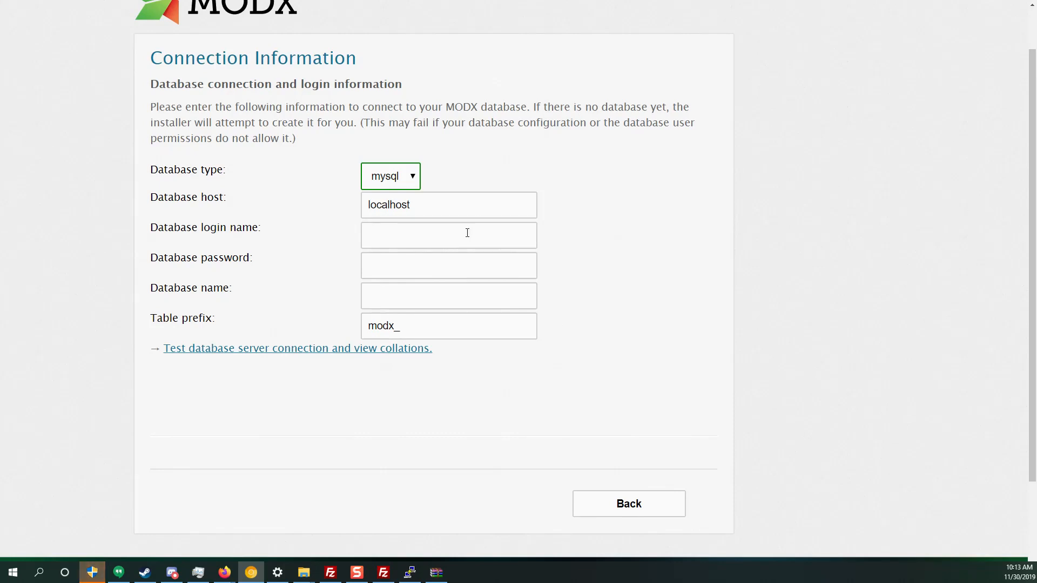
mouse_move(560, 306)
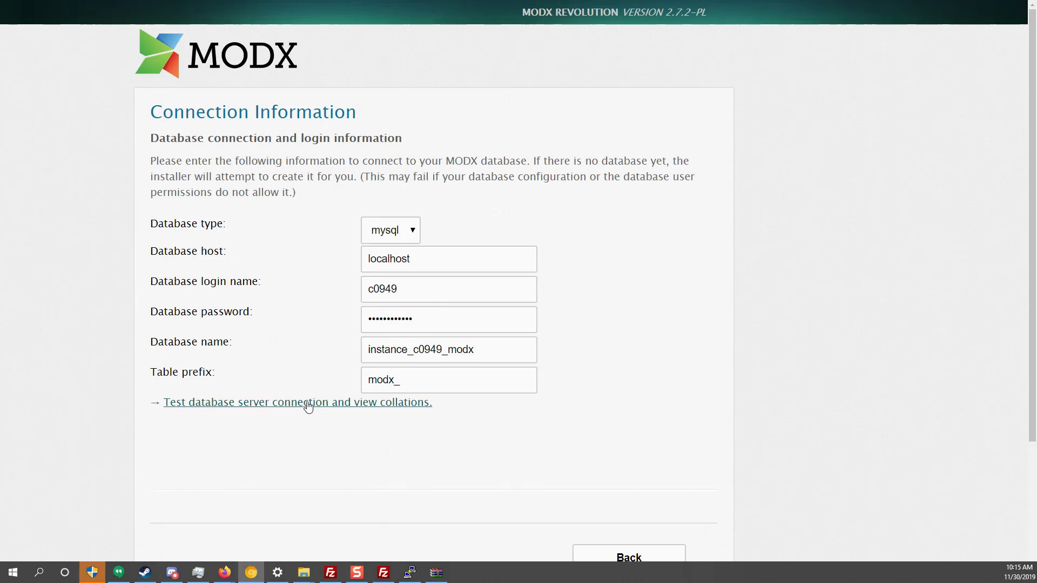
click(298, 402)
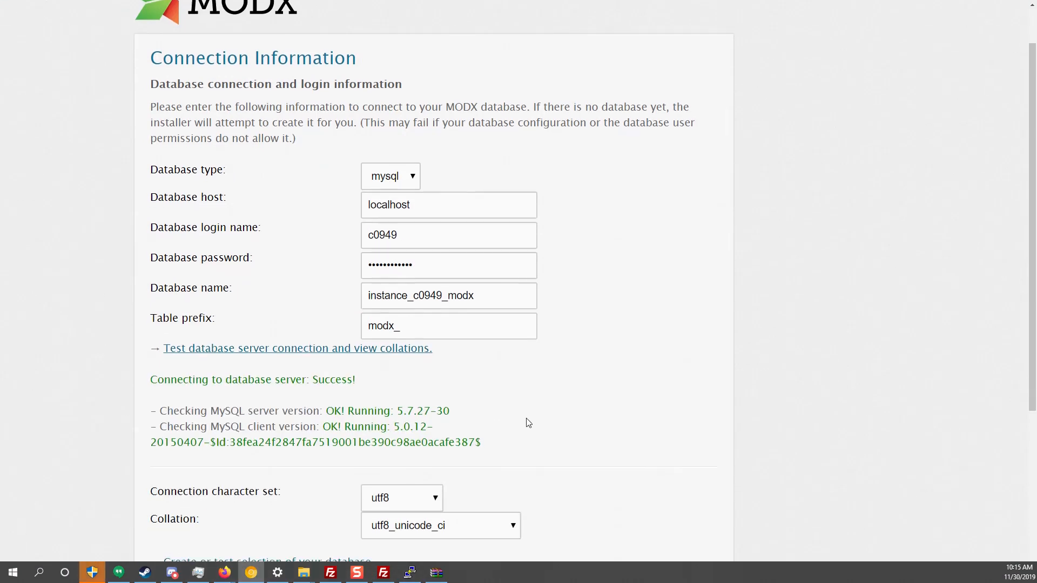
Keep utf8_unicode_ci collation, test the database, and change the table prefix to modx2_.
scroll(down, 3)
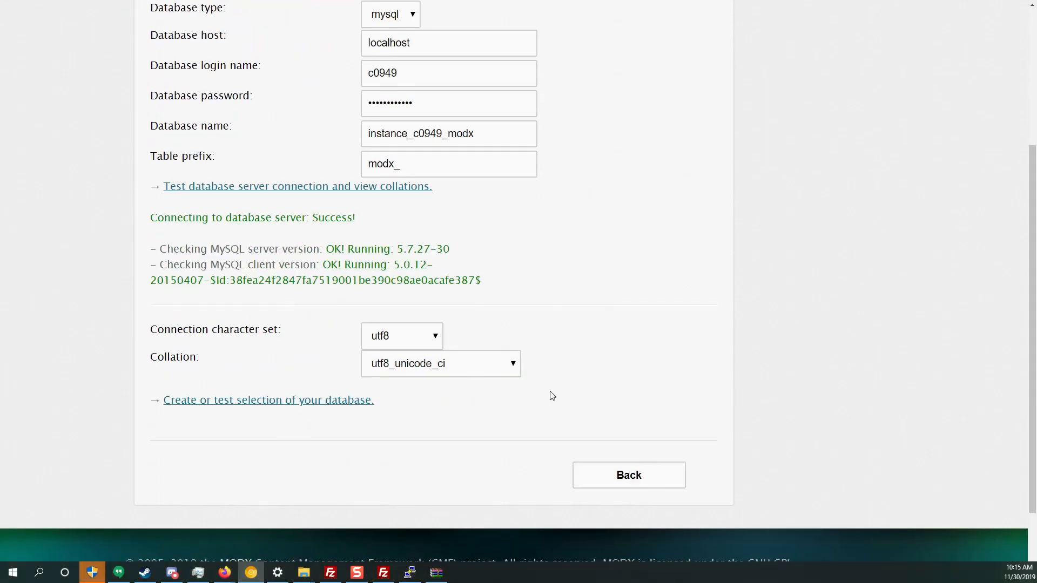
click(441, 363)
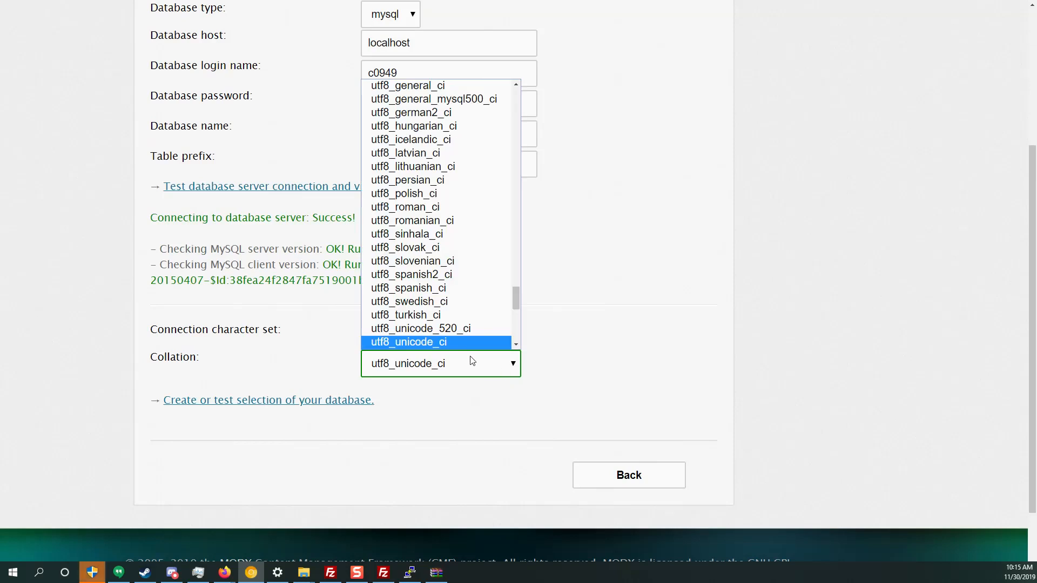
click(409, 342)
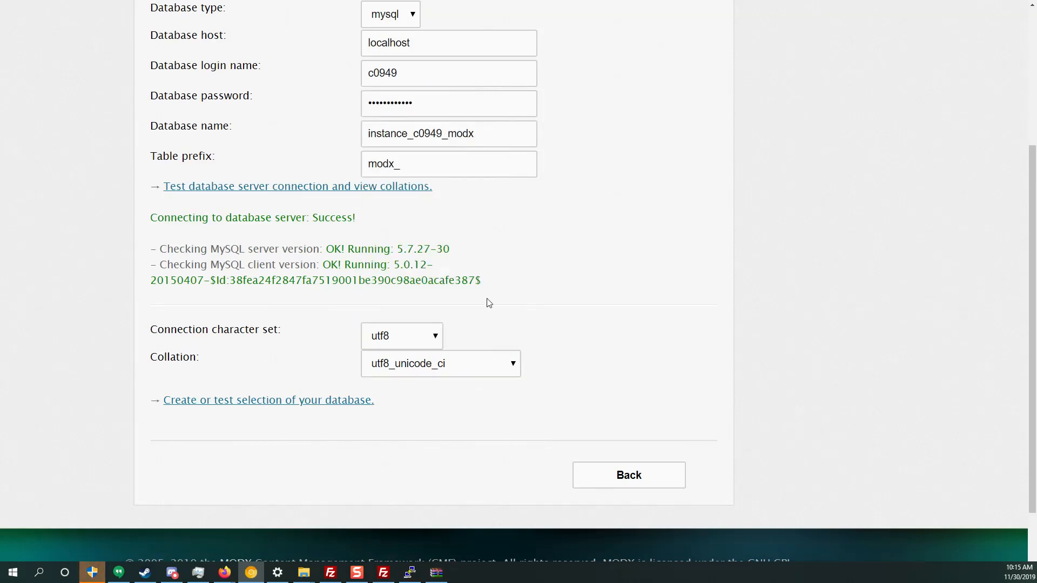
mouse_move(324, 424)
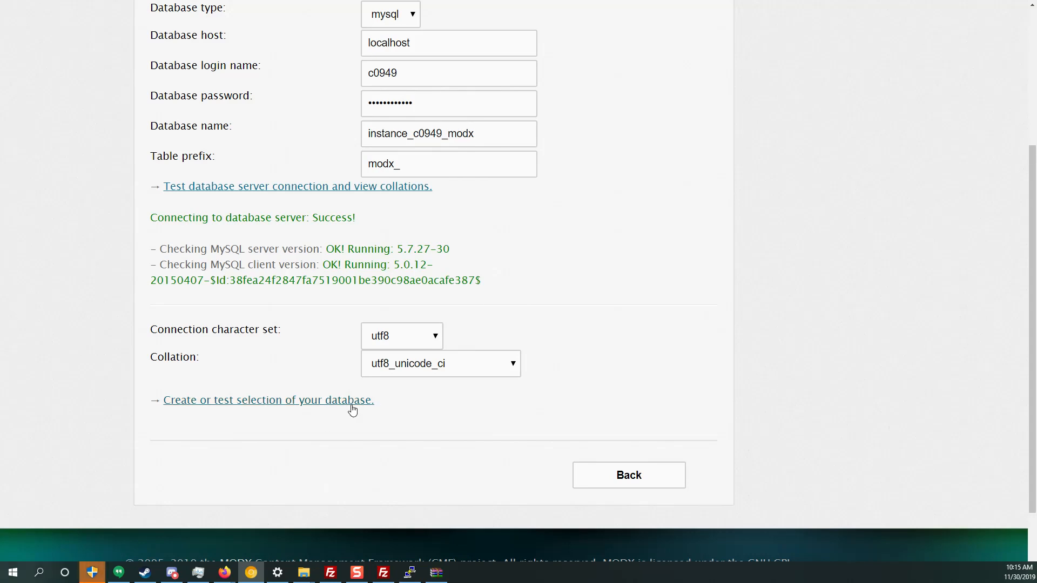
click(269, 400)
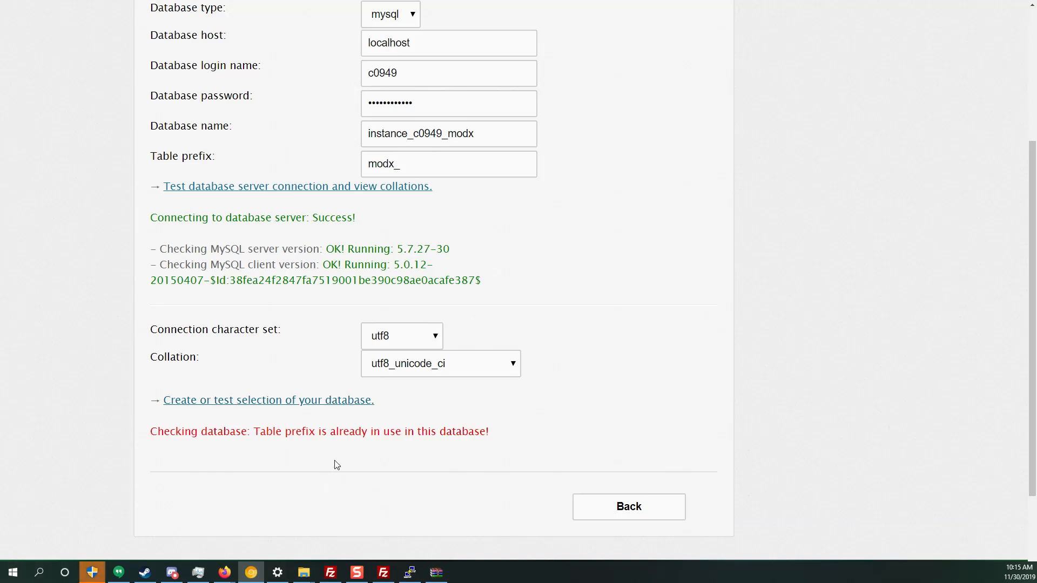
mouse_move(274, 451)
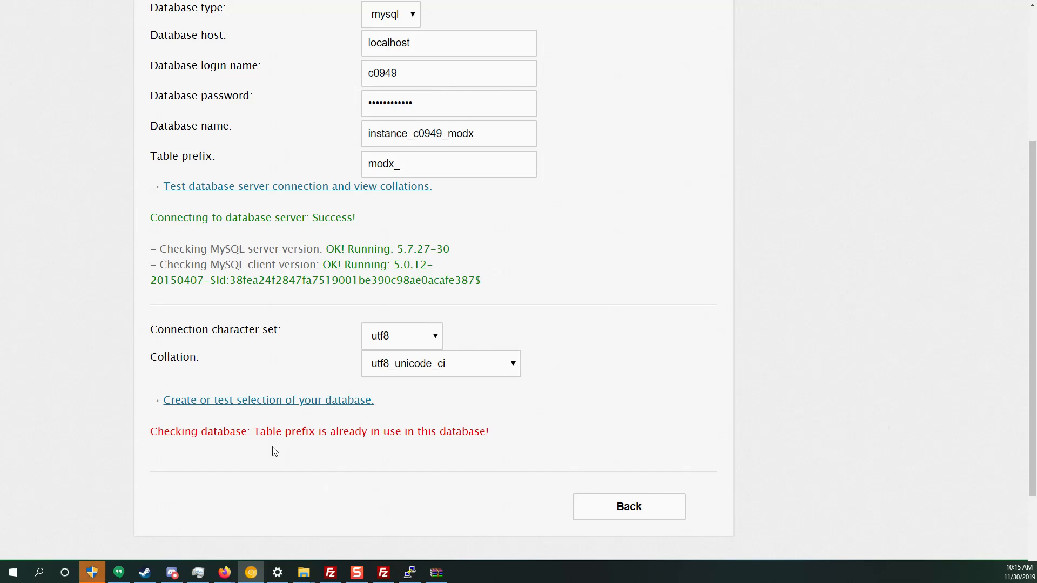
mouse_move(276, 451)
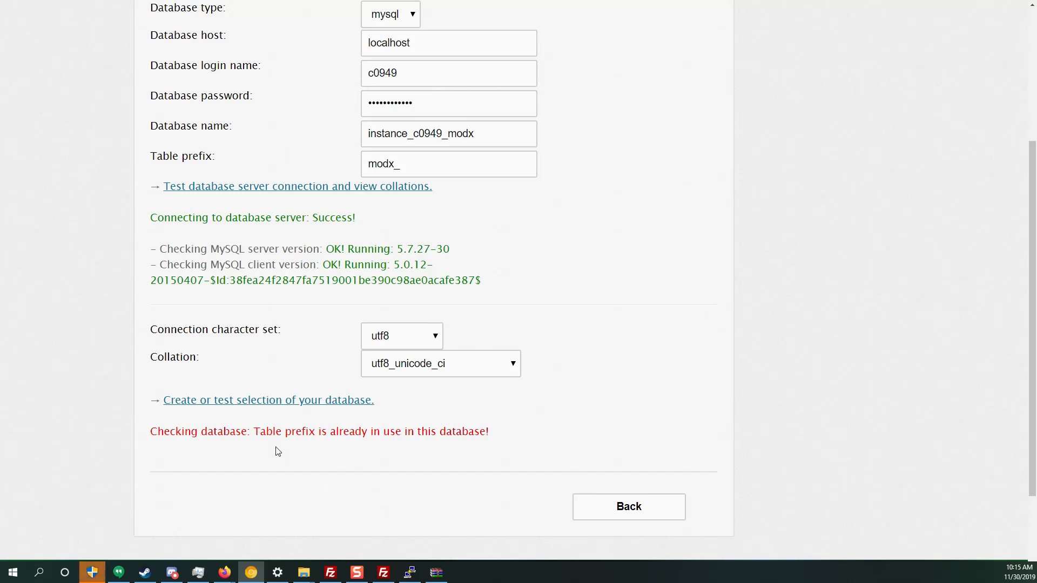
click(449, 164)
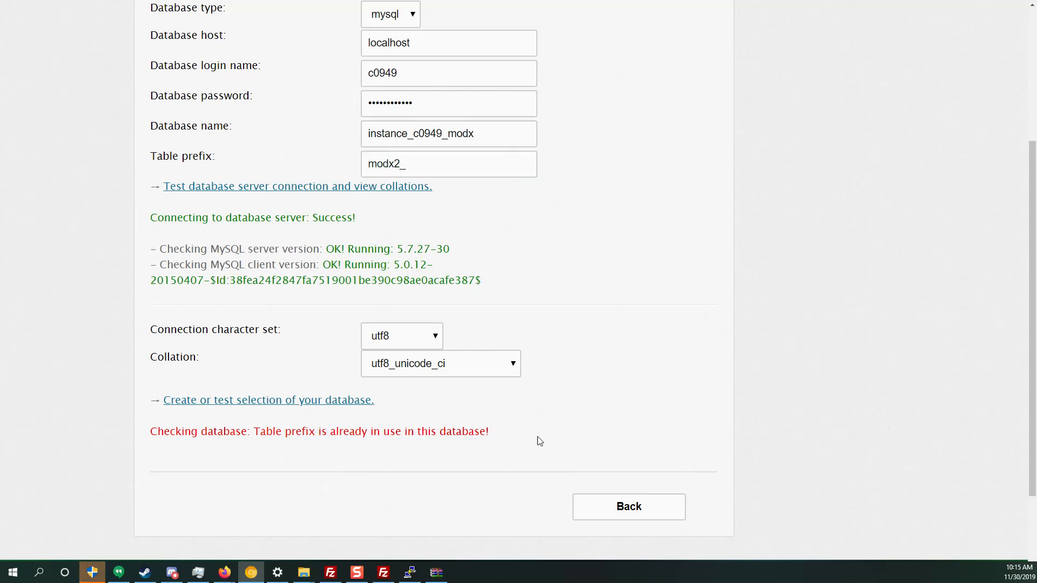
mouse_move(333, 401)
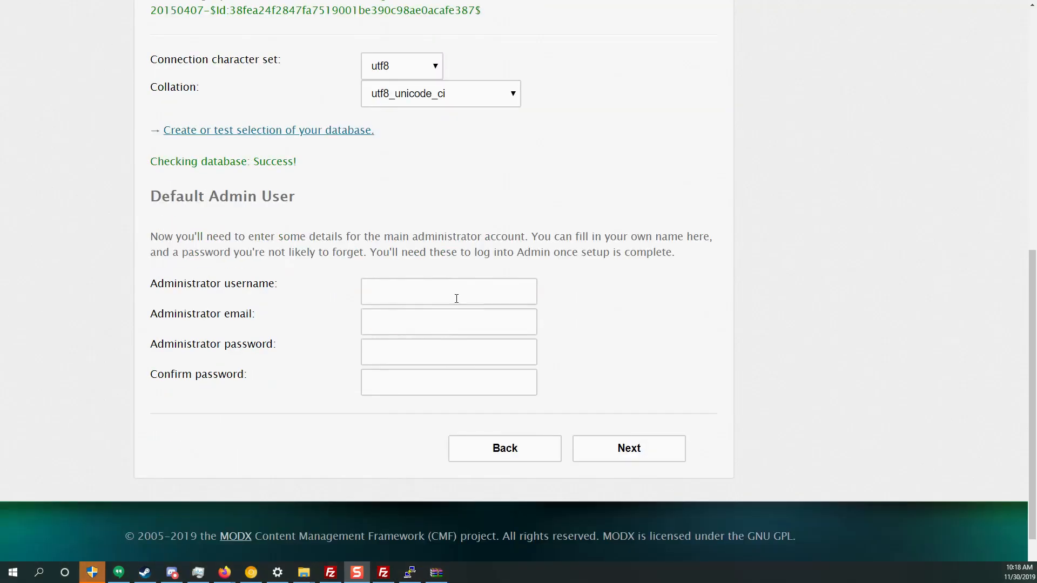
Enter admin username red_ponies with its email and password, then continue to the Installation Summary.
click(448, 291)
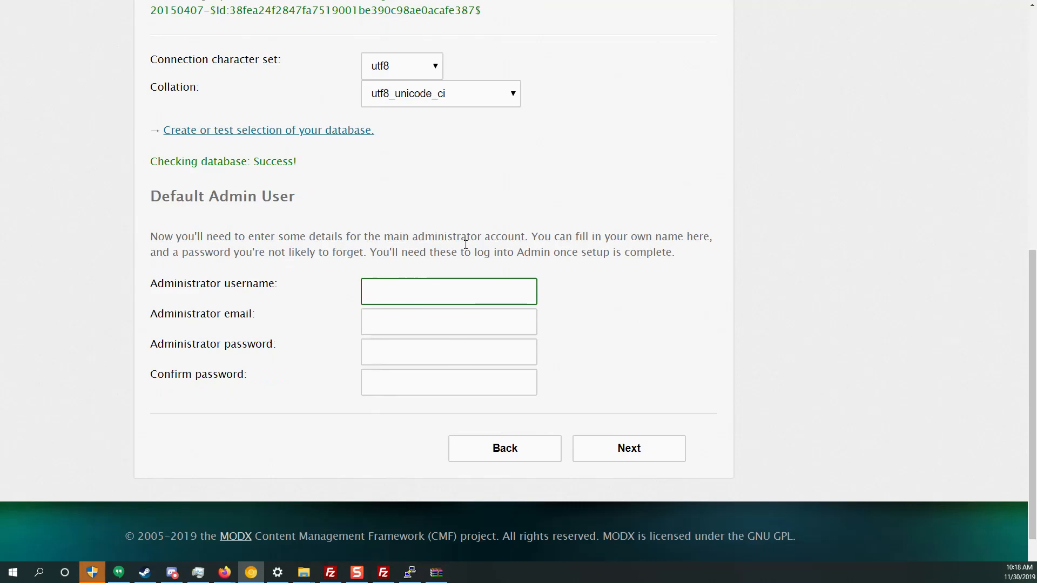
click(448, 291)
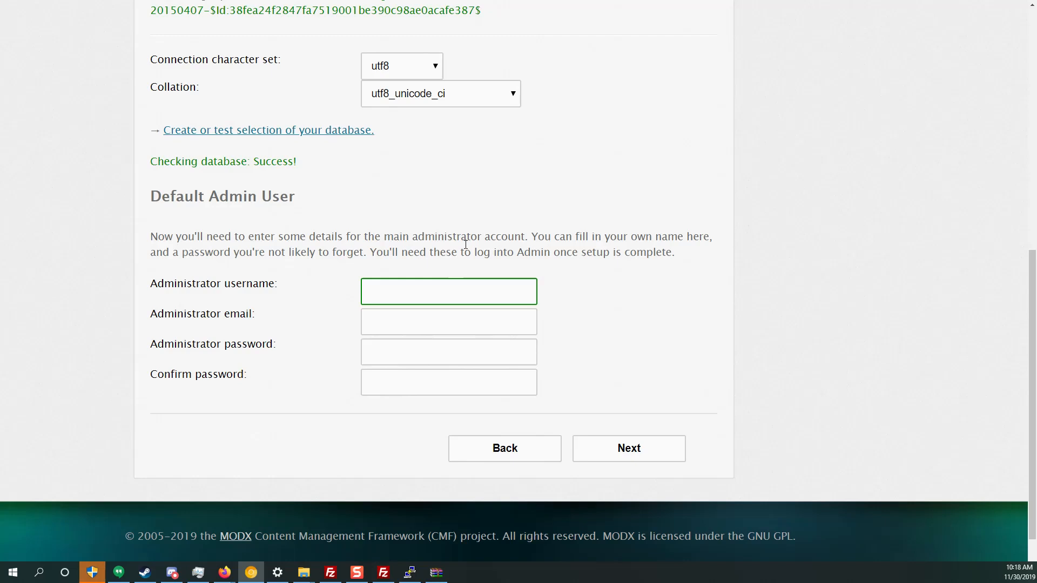
text(red_)
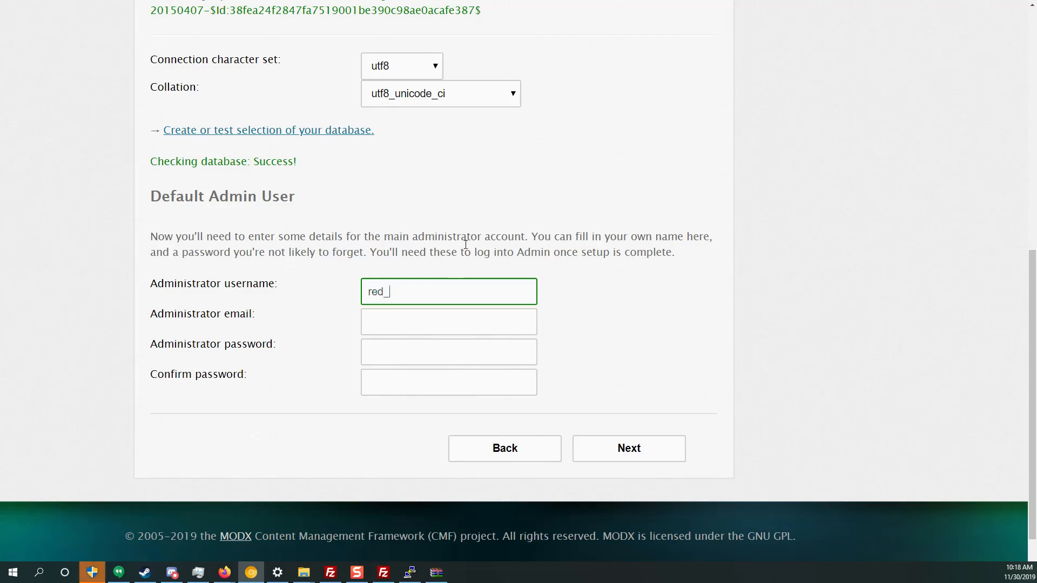
text(ponies)
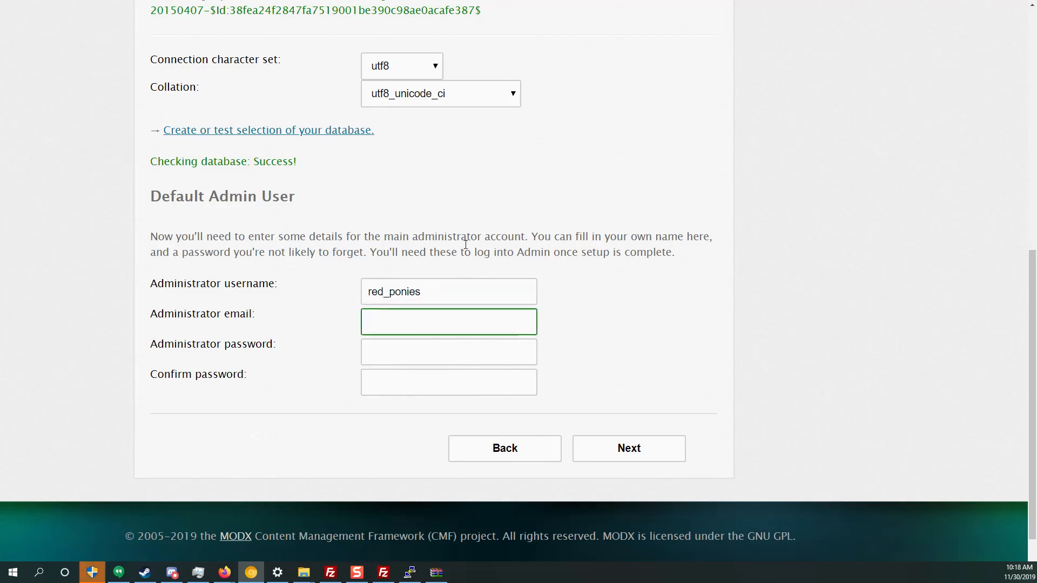
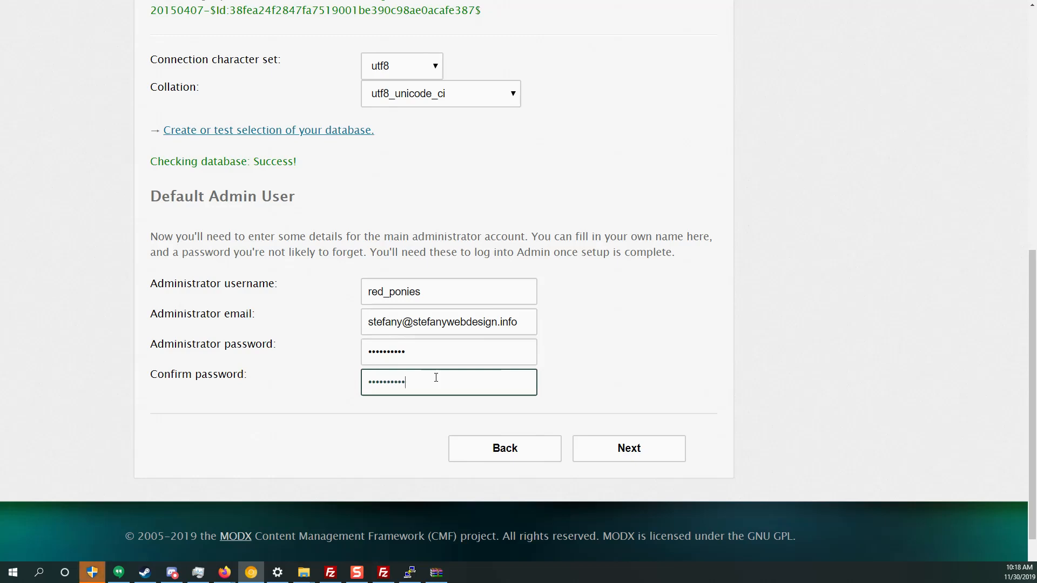
text(•)
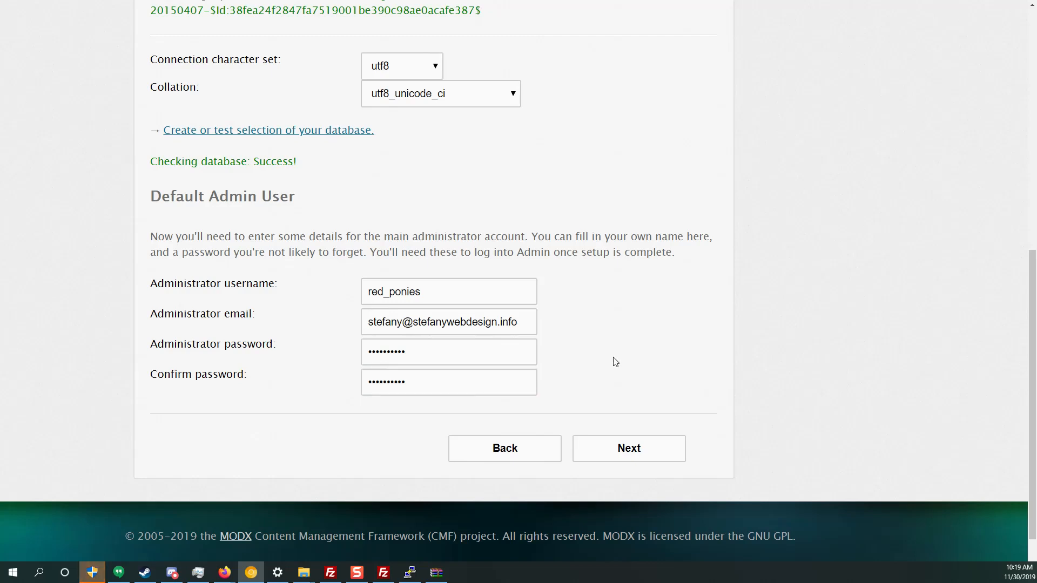
click(627, 449)
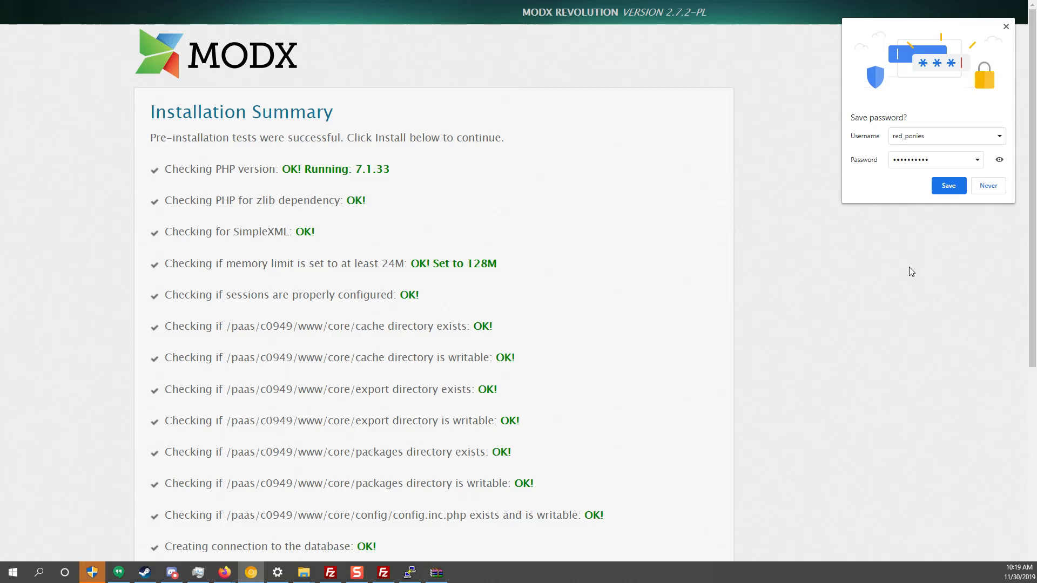
Run the core install, keep setup-directory deletion checked, and go to the manager login.
scroll(down, 3)
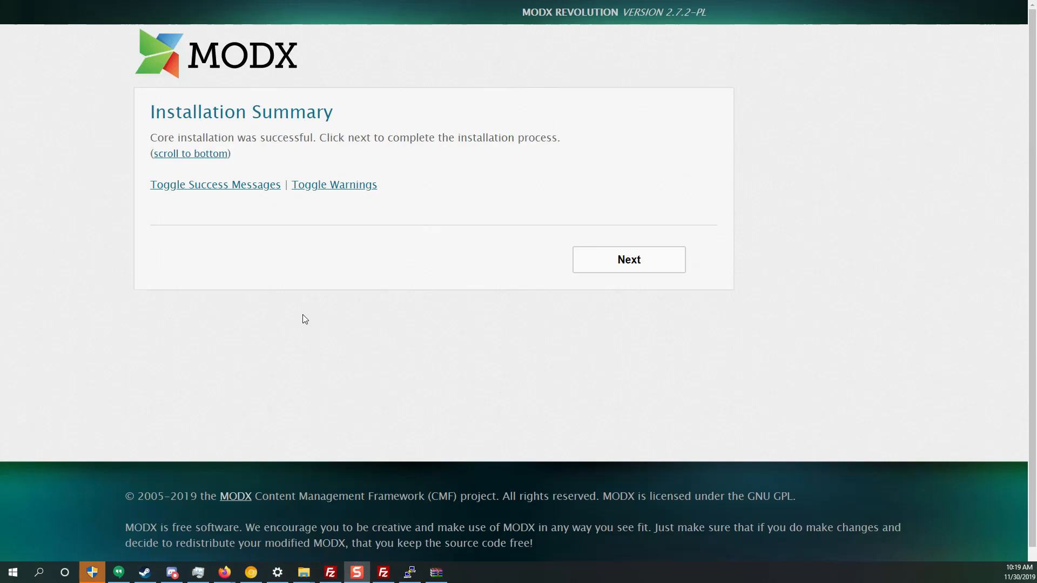
mouse_move(329, 318)
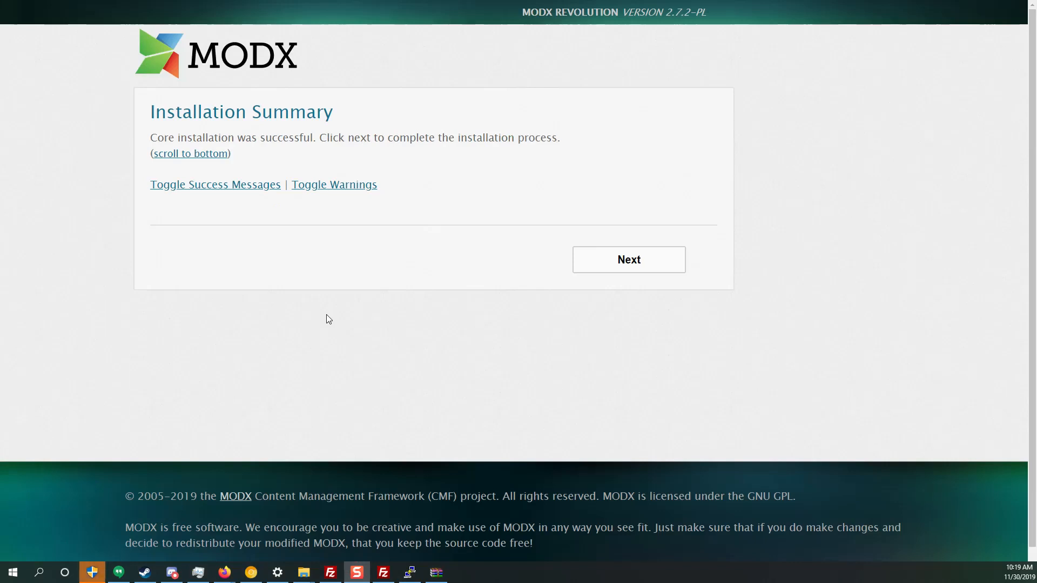
click(628, 259)
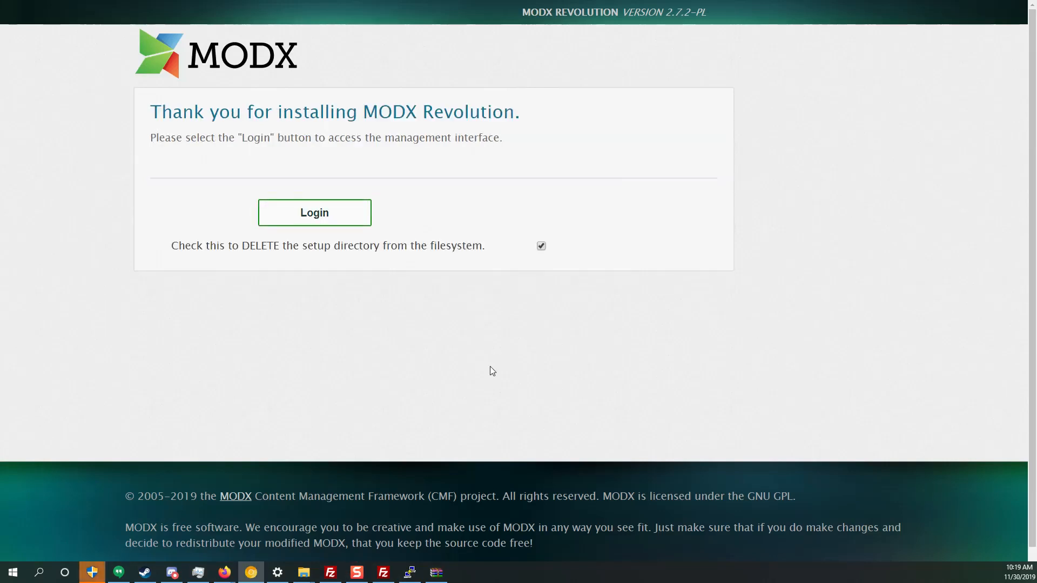
mouse_move(185, 273)
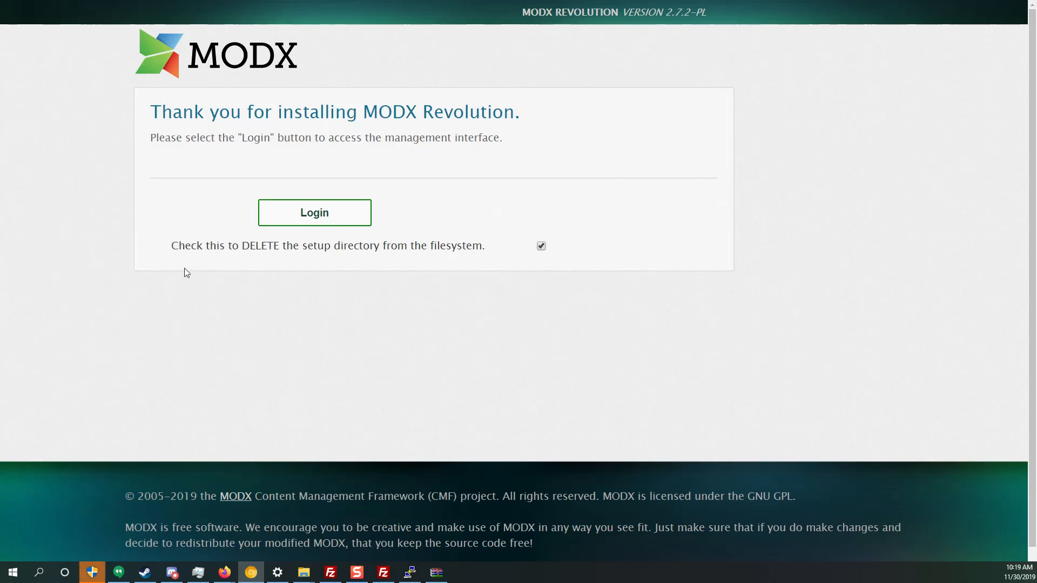
mouse_move(392, 259)
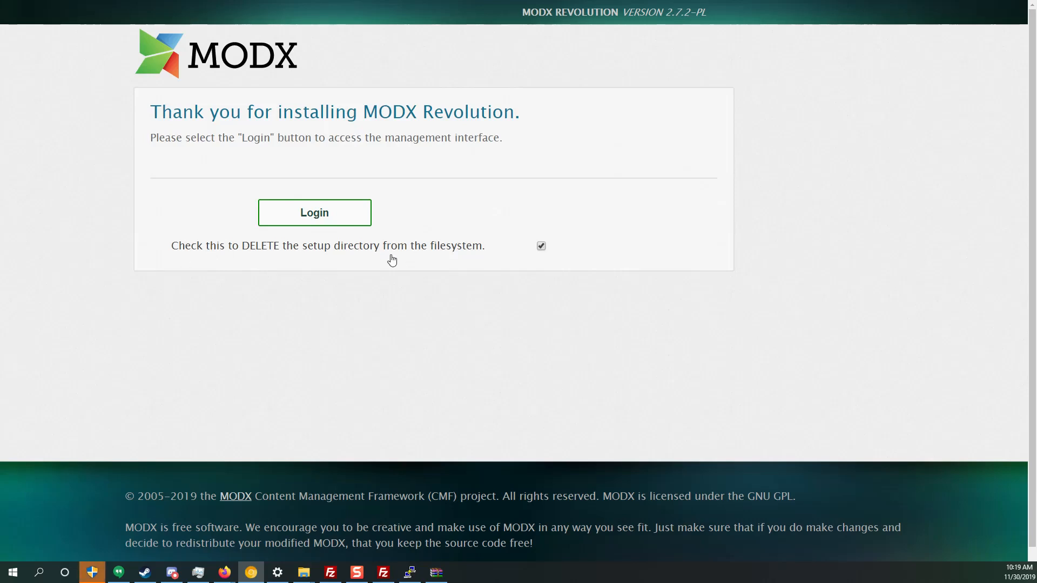
mouse_move(463, 261)
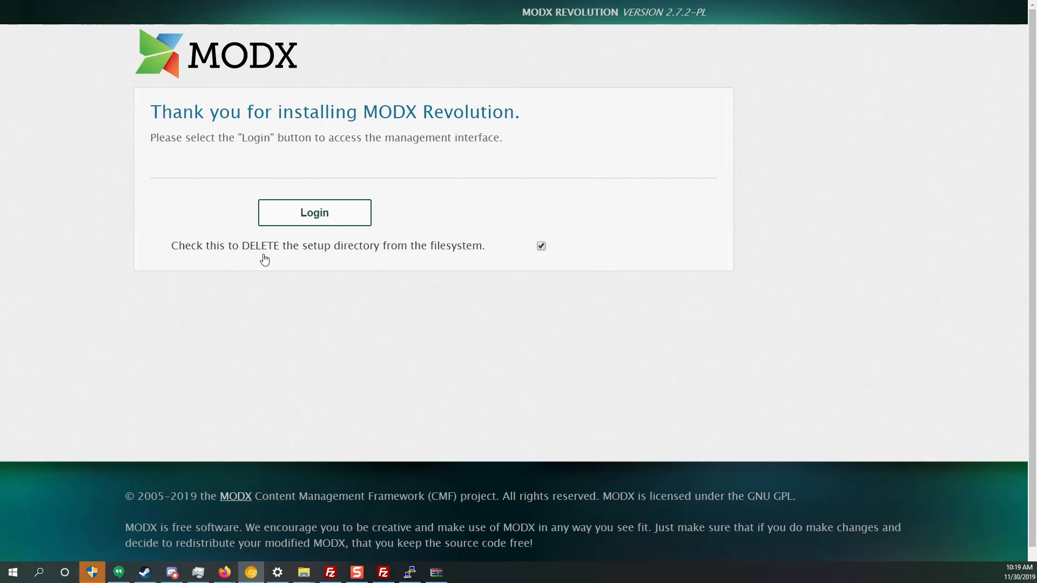
click(314, 212)
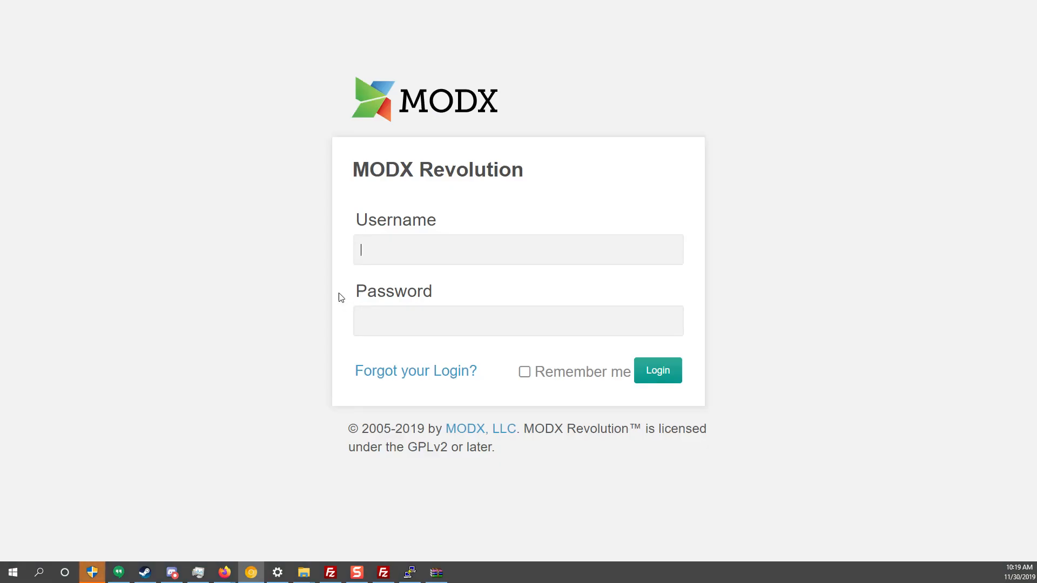
Log into the MODX manager as red_ponies with the new admin password.
text(red_pi)
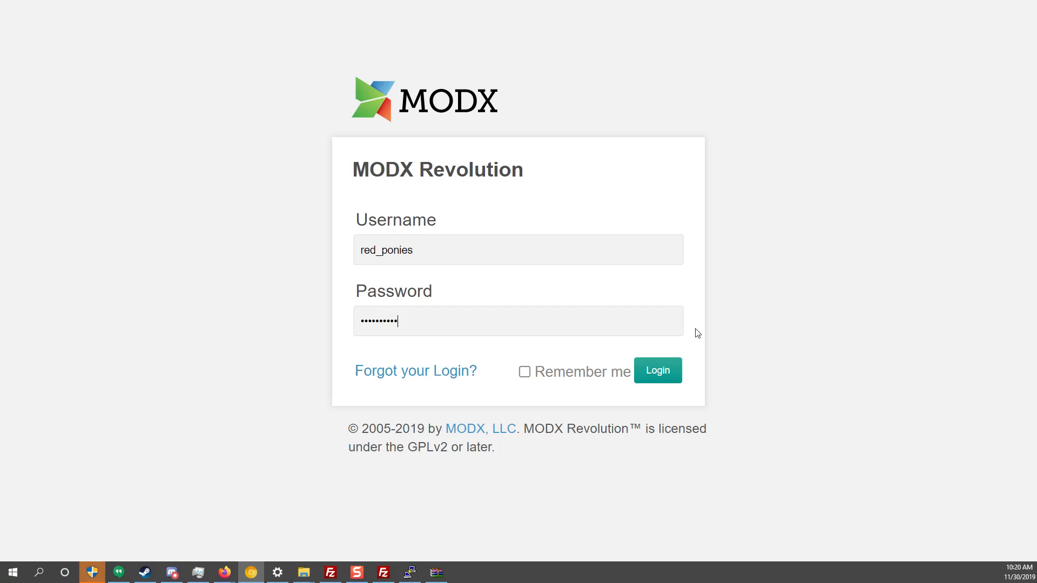
click(657, 370)
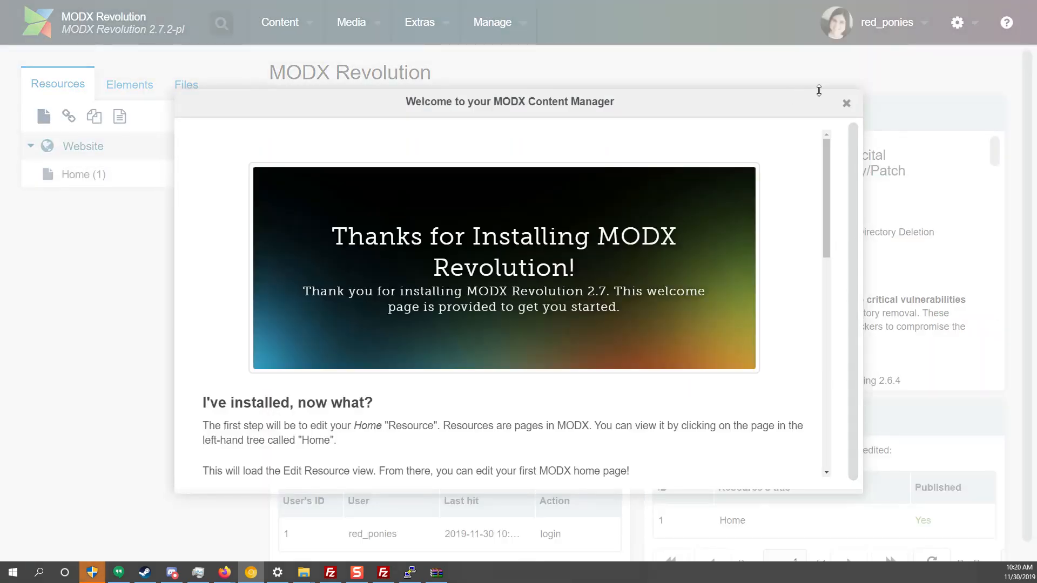
Close the 'Welcome to your MODX Content Manager' window and show the Content menu.
click(846, 103)
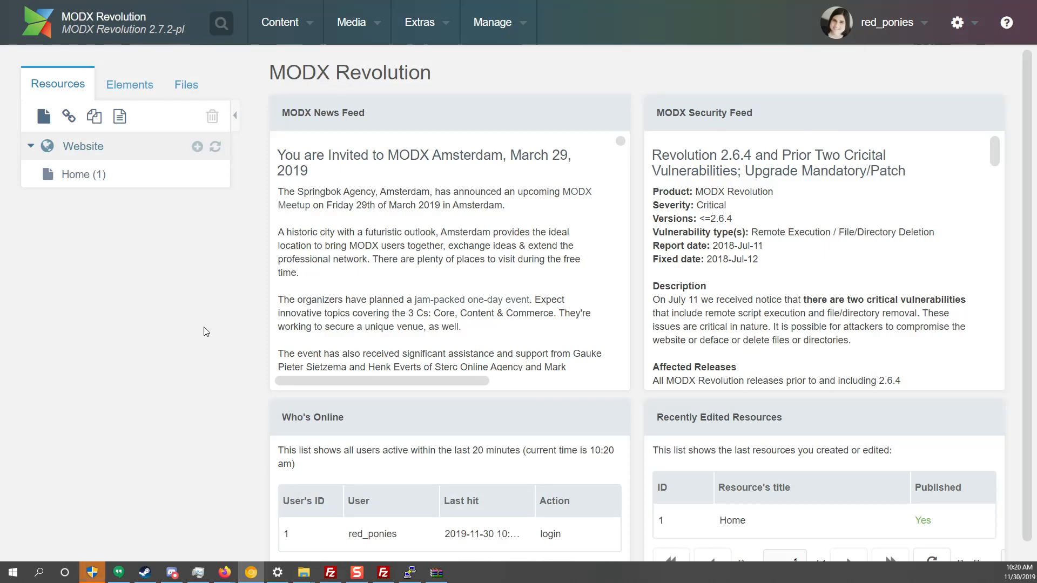
click(280, 21)
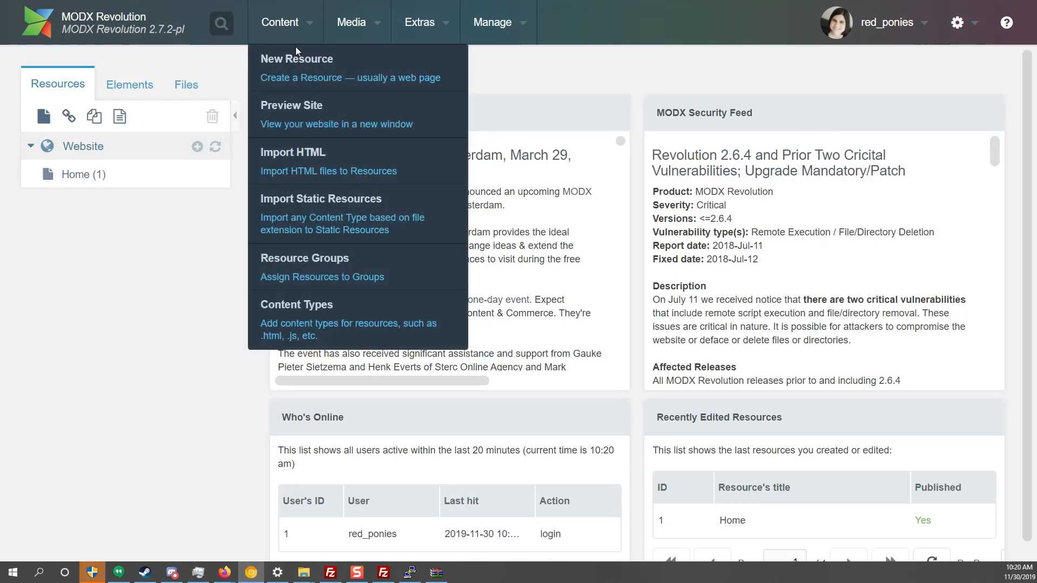